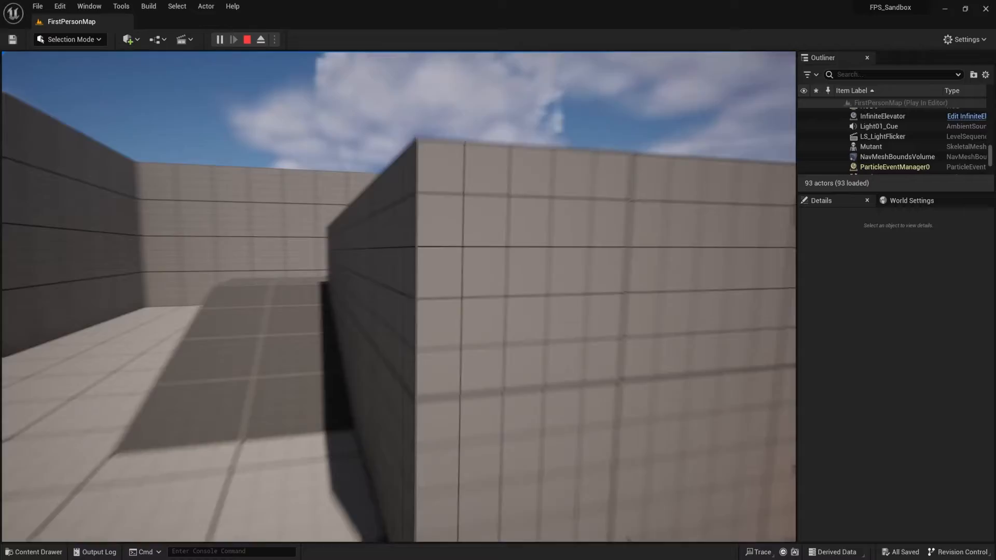
Step: Stop the play test and return to editing FirstPersonMap in the AudioTutorials project
{"action": "left_click", "coordinate": [247, 39]}
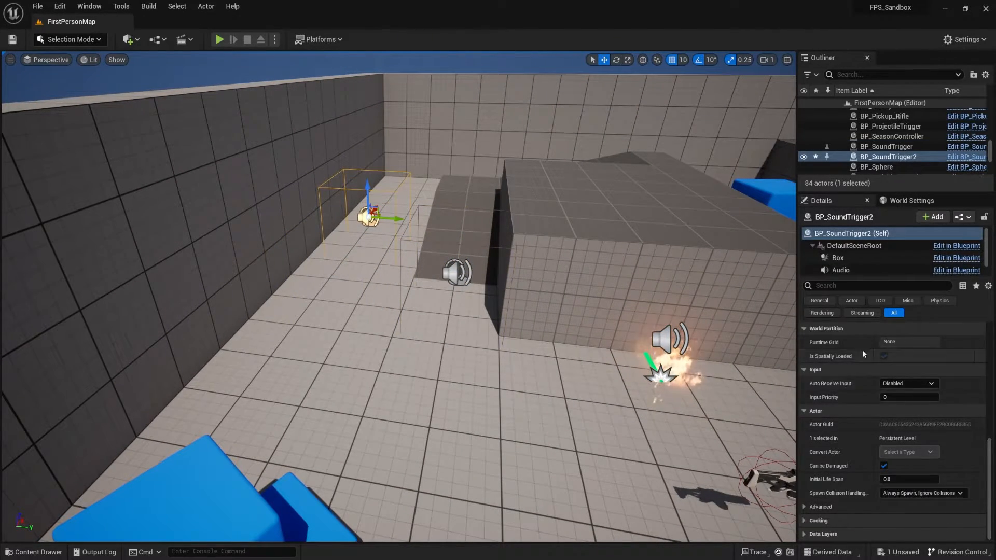
{"action": "left_click", "coordinate": [840, 270]}
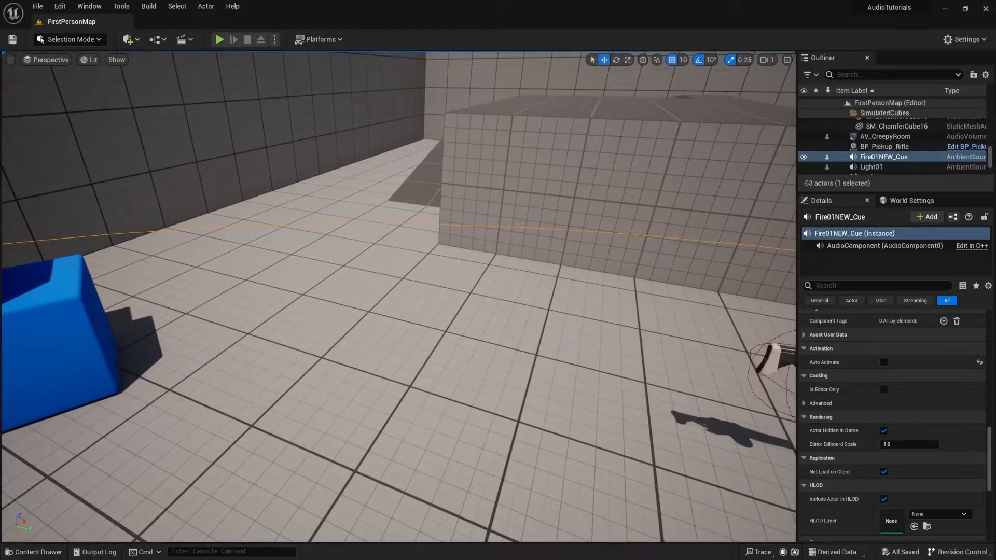
Step: Dismiss the Blueprints toolbar menu and bring up the Content Drawer on the empty _Game folder
{"action": "left_click", "coordinate": [183, 39]}
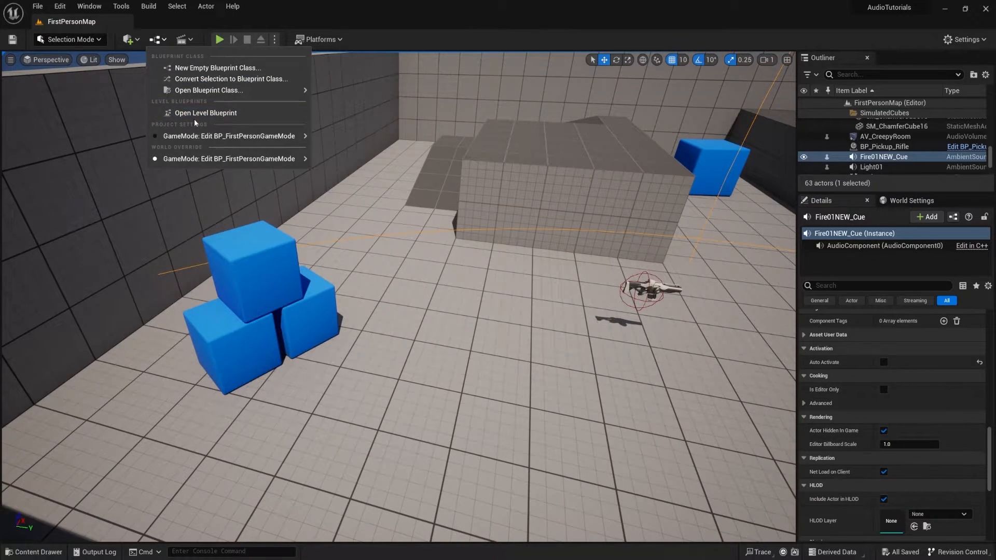
{"action": "left_click", "coordinate": [206, 112]}
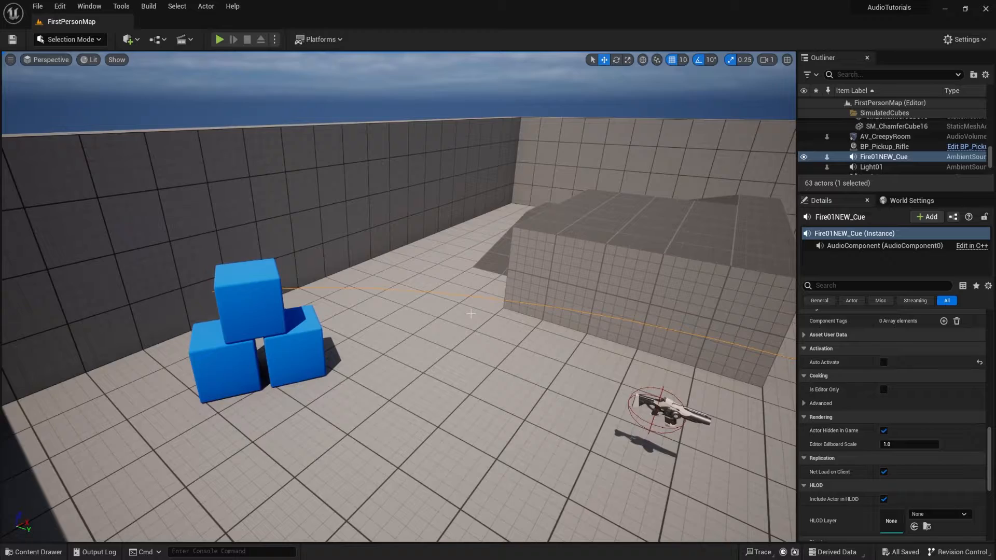
{"action": "left_click", "coordinate": [33, 551]}
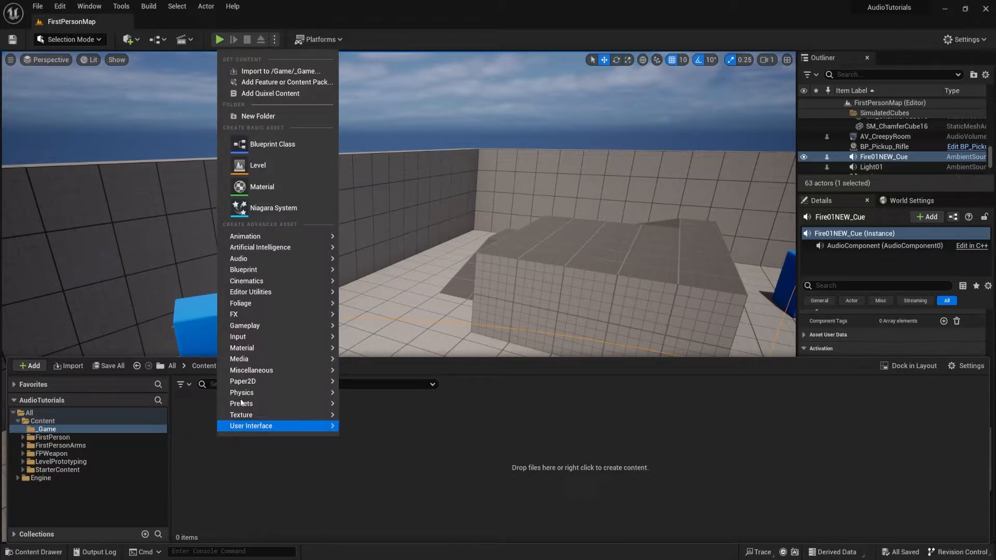
{"action": "mouse_move", "coordinate": [272, 144]}
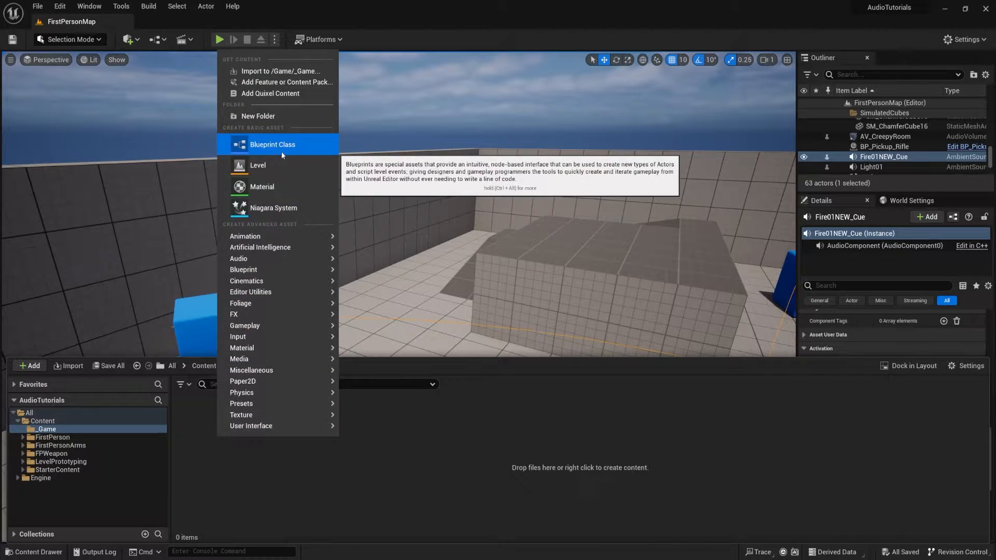
Step: Create an Actor Blueprint class named BP_OneShotSoundTrigger in _Game and save it
{"action": "left_click", "coordinate": [272, 144]}
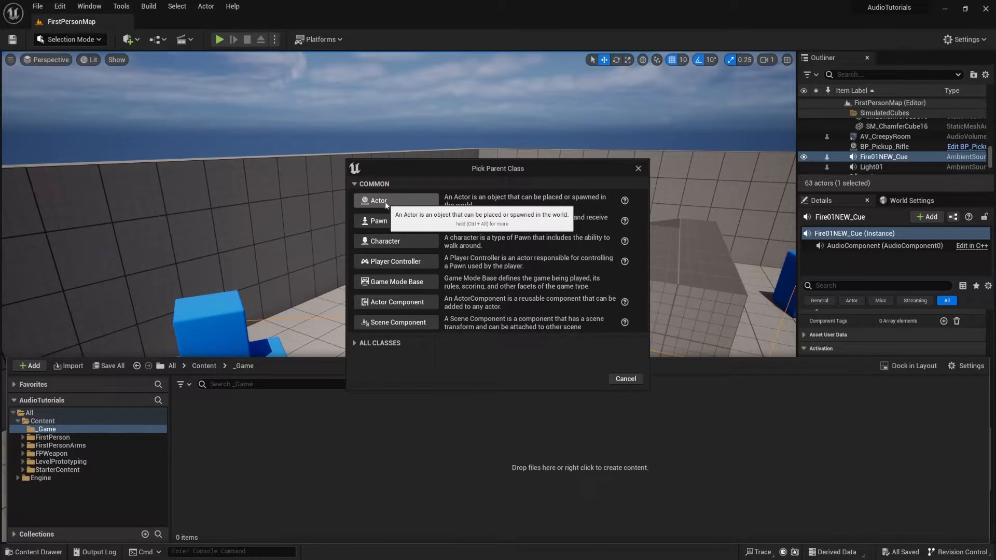
{"action": "left_click", "coordinate": [378, 200]}
{"action": "type", "text": "BP_On"}
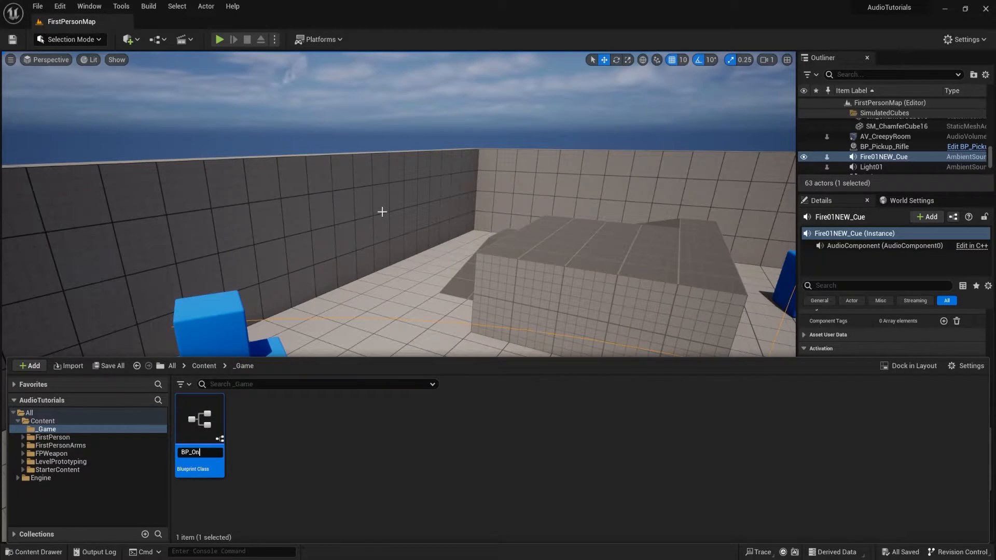
{"action": "type", "text": "eShotSound"}
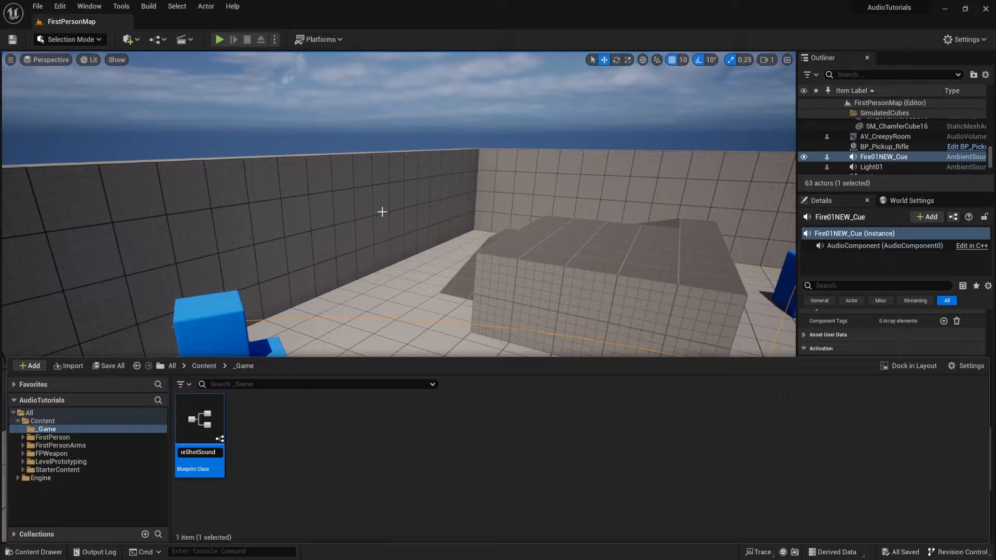
{"action": "left_click", "coordinate": [110, 366]}
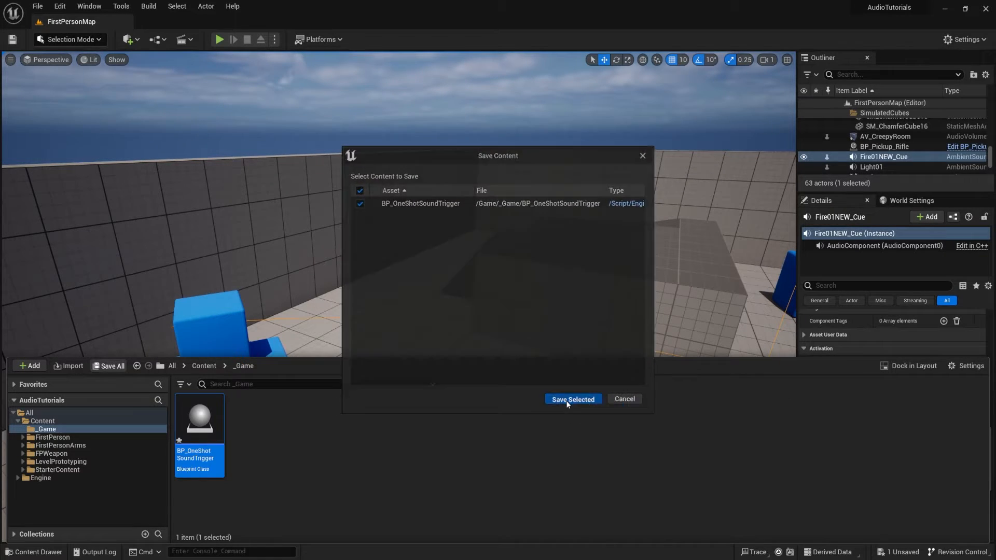
{"action": "left_click", "coordinate": [572, 399]}
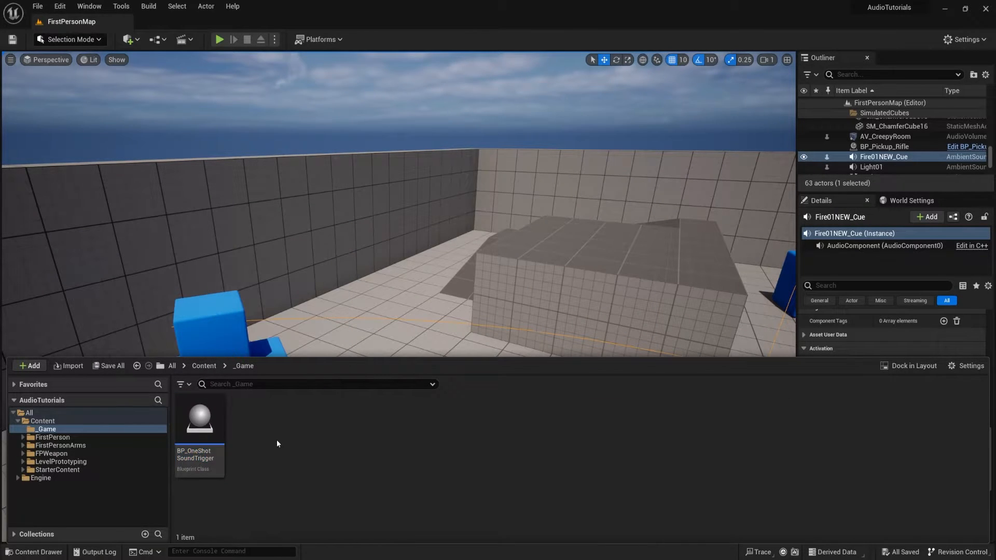
Step: Edit BP_OneShotSoundTrigger and add Box Collision and Audio components under its root
{"action": "double_click", "coordinate": [199, 419]}
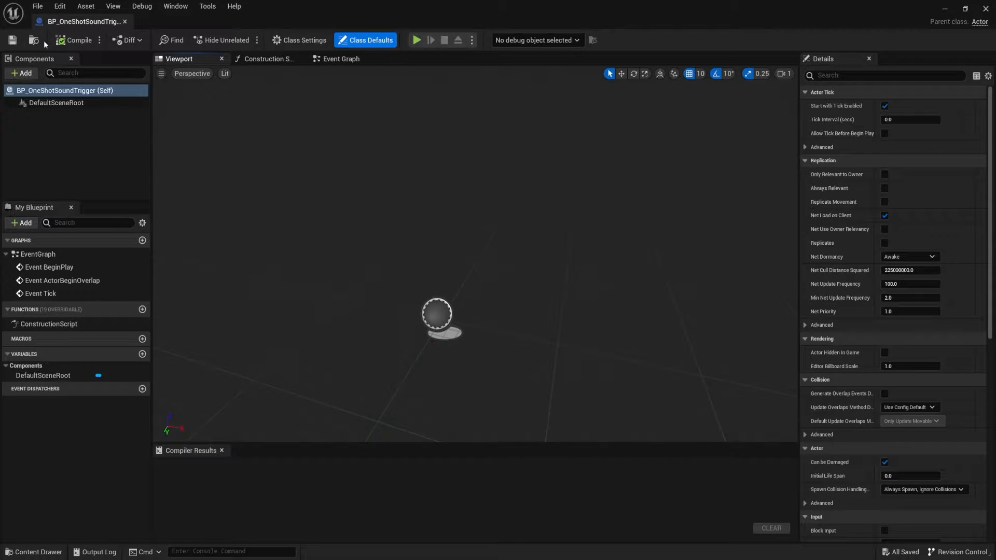
{"action": "mouse_move", "coordinate": [456, 375]}
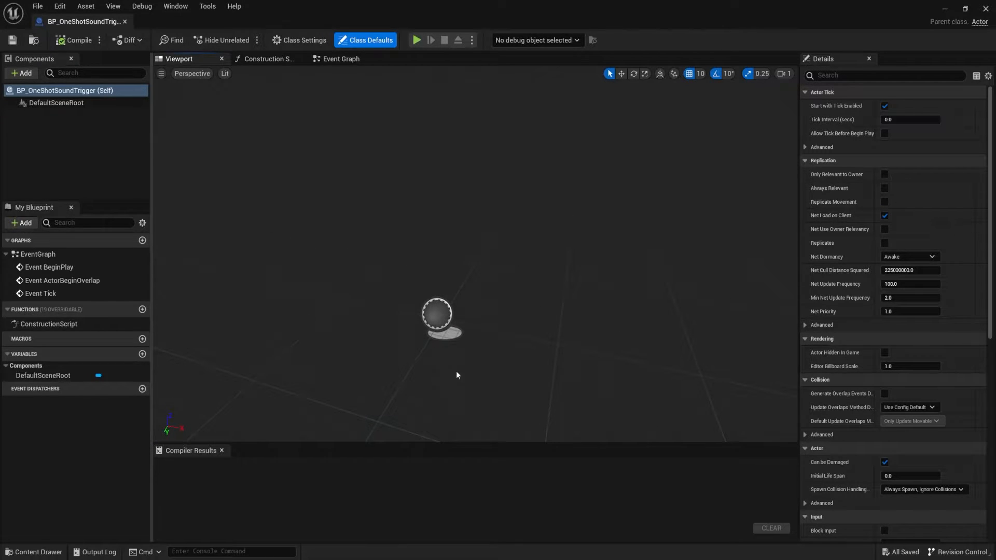
{"action": "mouse_move", "coordinate": [579, 236]}
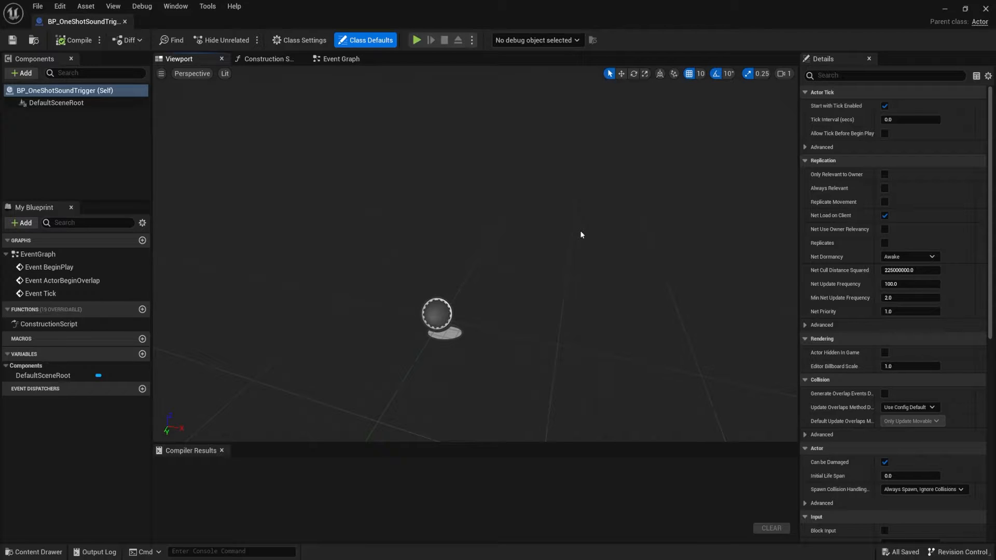
{"action": "mouse_move", "coordinate": [607, 246]}
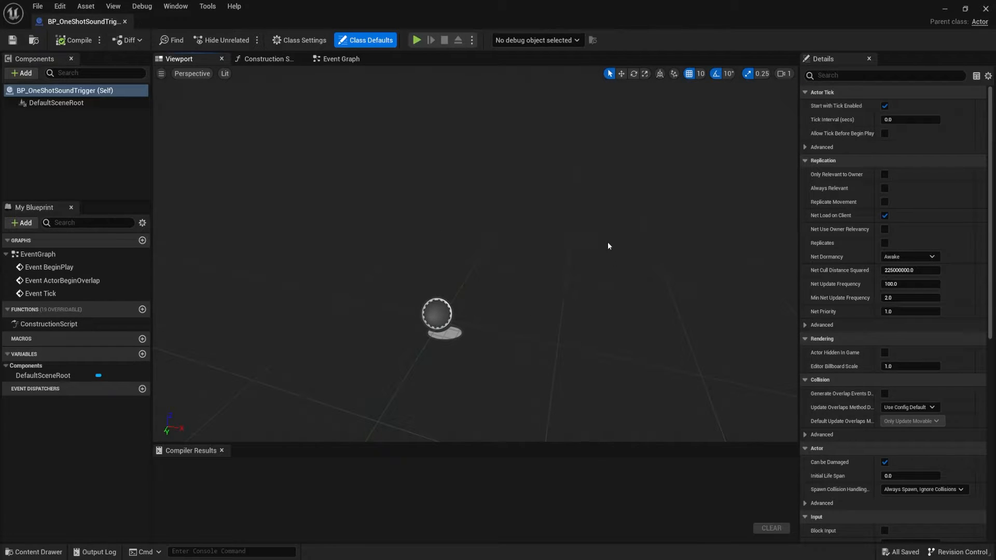
{"action": "left_click", "coordinate": [21, 72]}
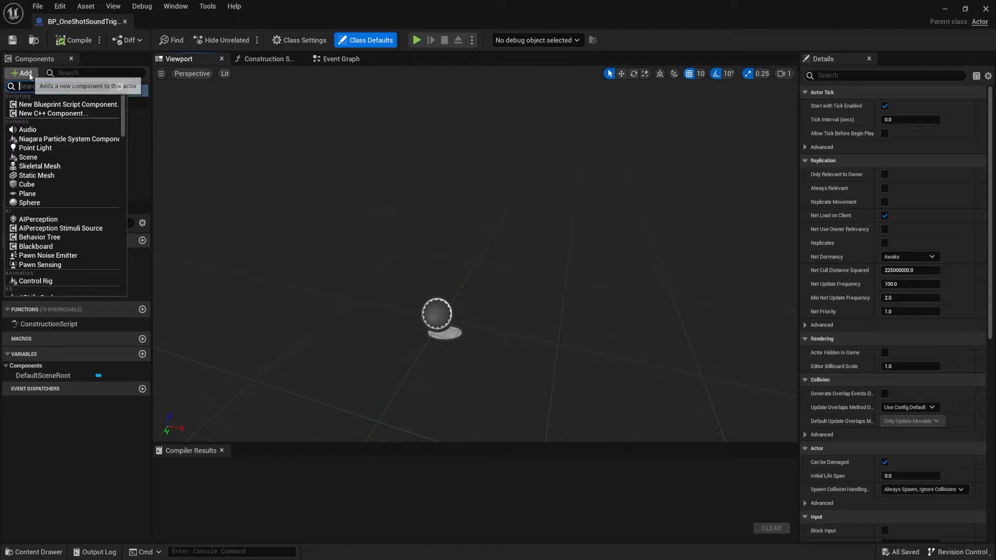
{"action": "type", "text": "box"}
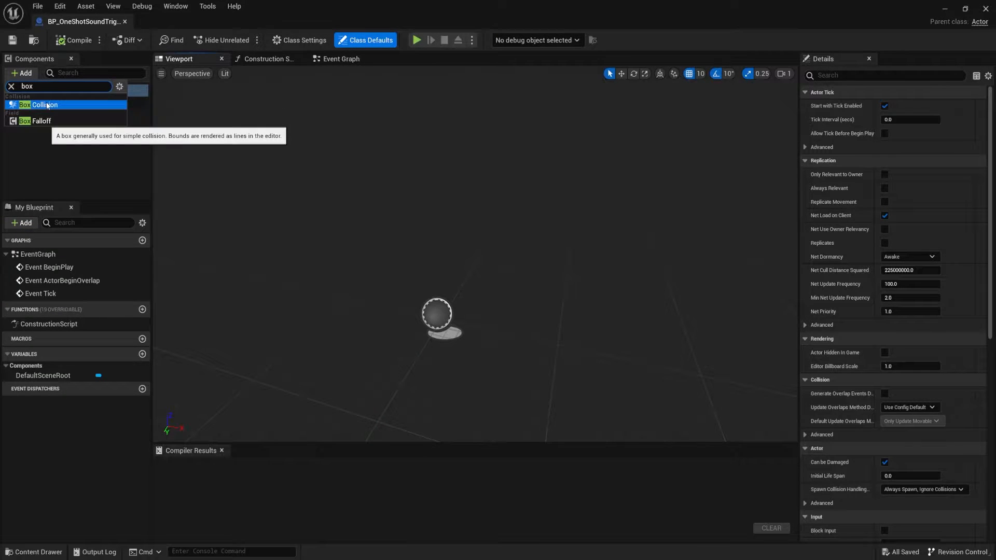
{"action": "left_click", "coordinate": [40, 105]}
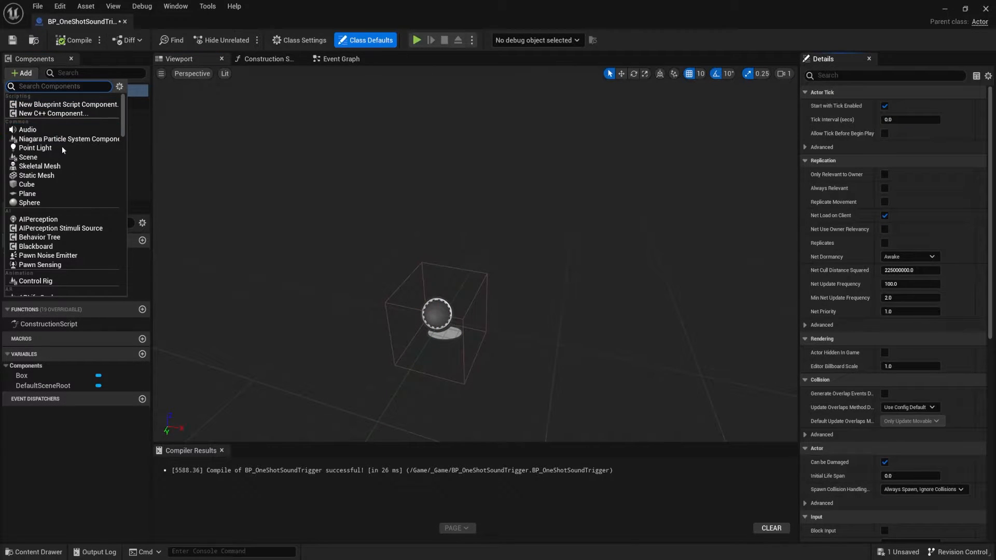
{"action": "mouse_move", "coordinate": [27, 130]}
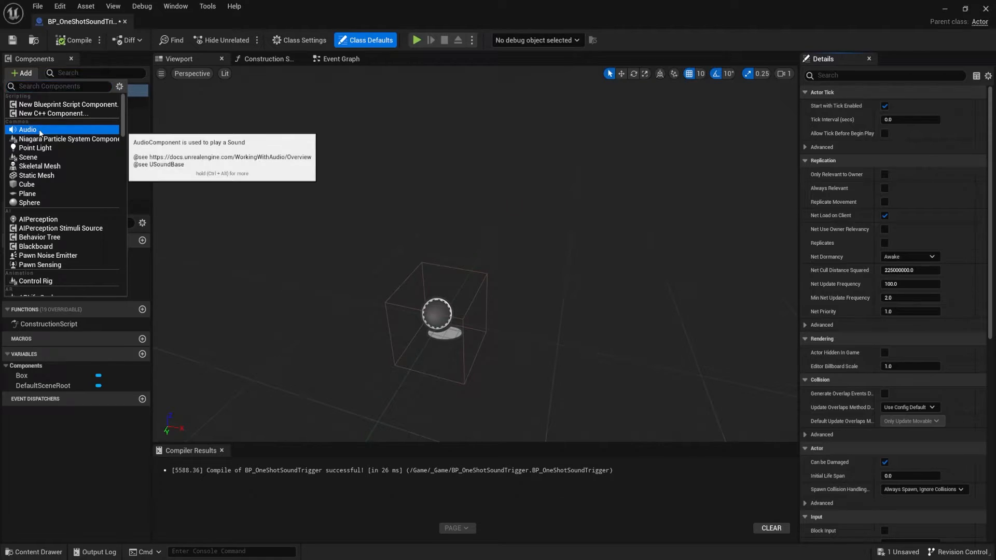
{"action": "left_click", "coordinate": [27, 129]}
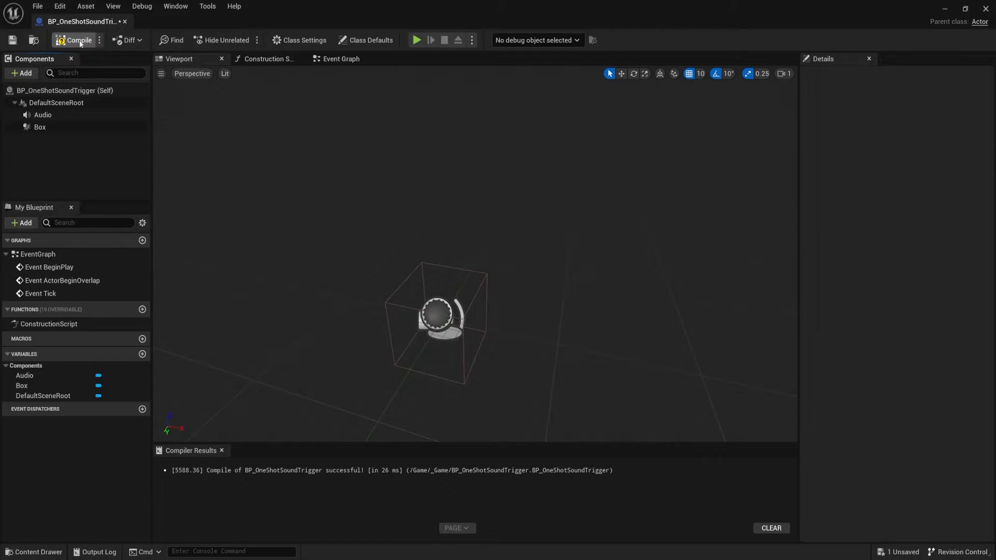
Step: Compile the Blueprint and show the Audio component's properties in Details
{"action": "left_click", "coordinate": [75, 41]}
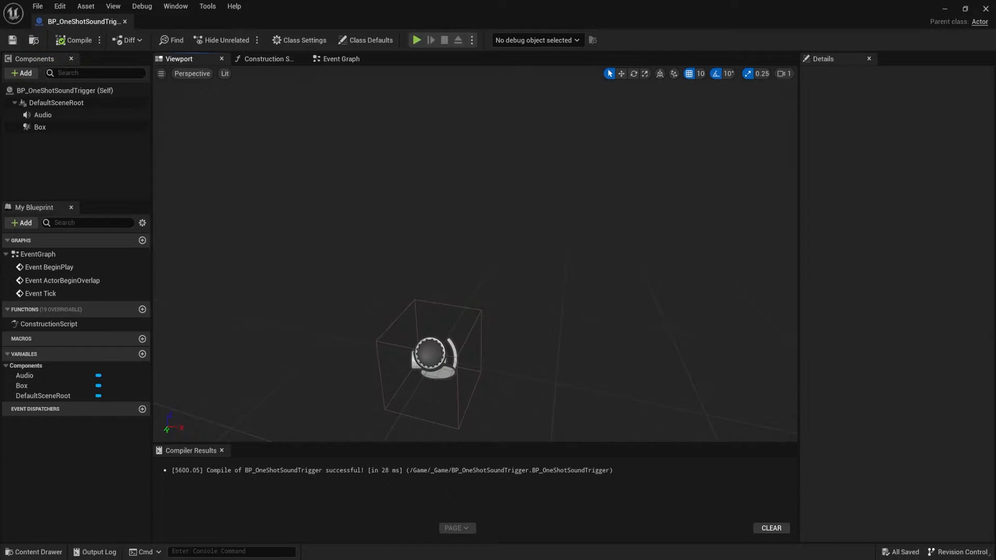
{"action": "left_click", "coordinate": [56, 103]}
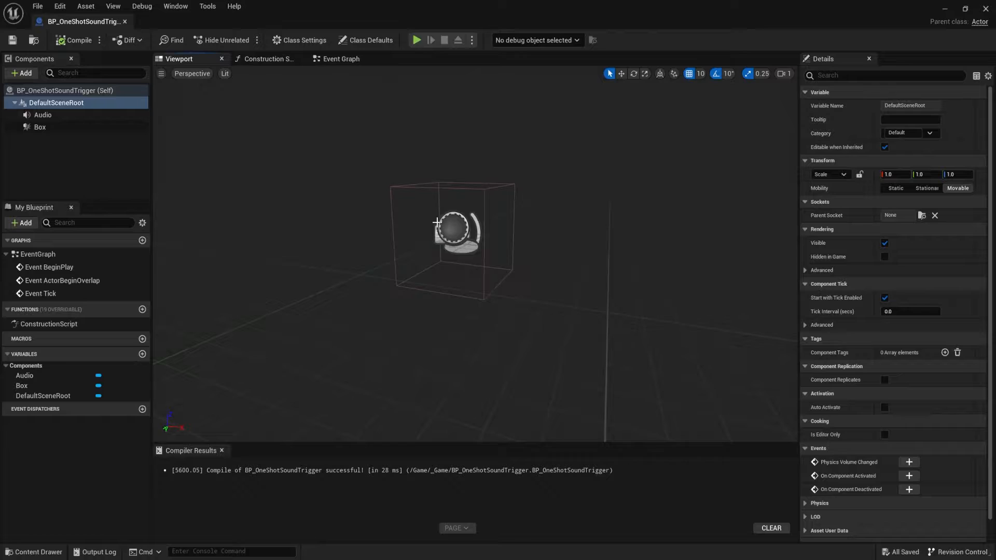
{"action": "left_click", "coordinate": [42, 116]}
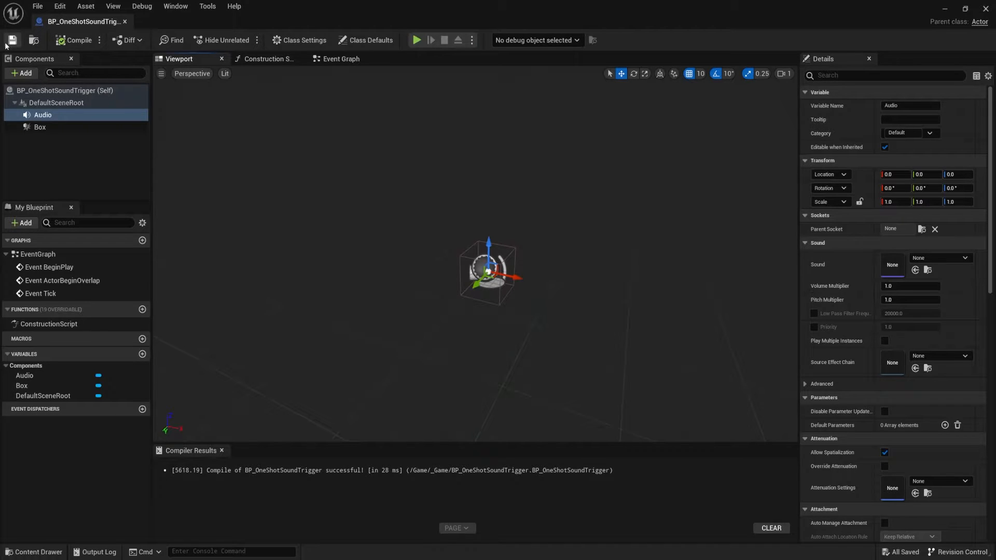
Step: Turn off Auto Activate on the Audio component and switch to the Event Graph
{"action": "scroll", "scroll_direction": "down", "scroll_amount": 3}
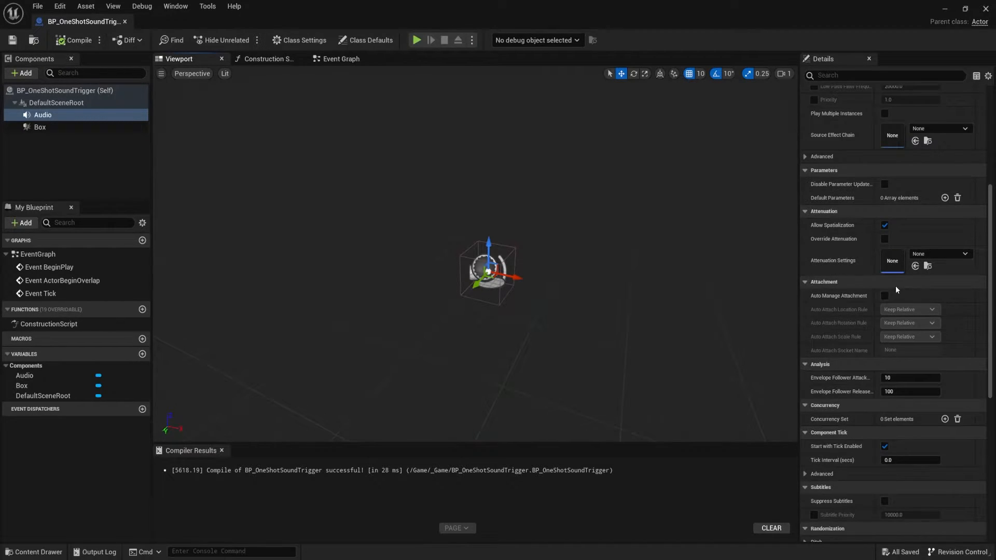
{"action": "mouse_move", "coordinate": [857, 241]}
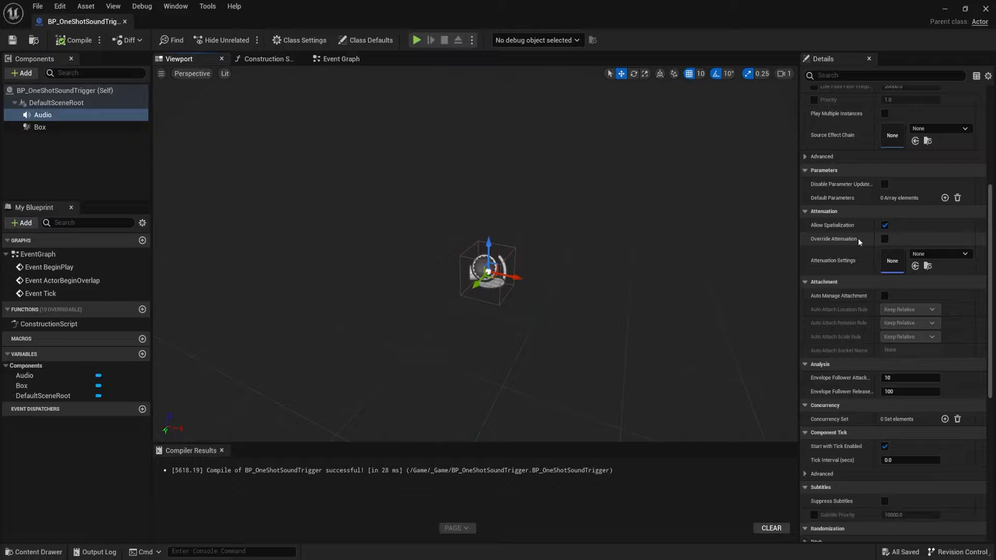
{"action": "scroll", "scroll_direction": "down", "scroll_amount": 3}
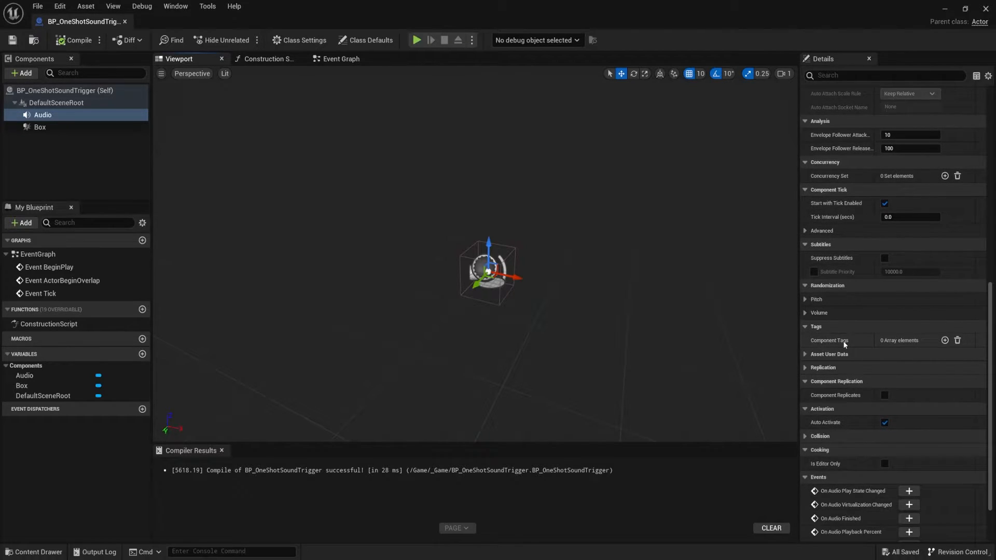
{"action": "scroll", "scroll_direction": "down", "scroll_amount": 3}
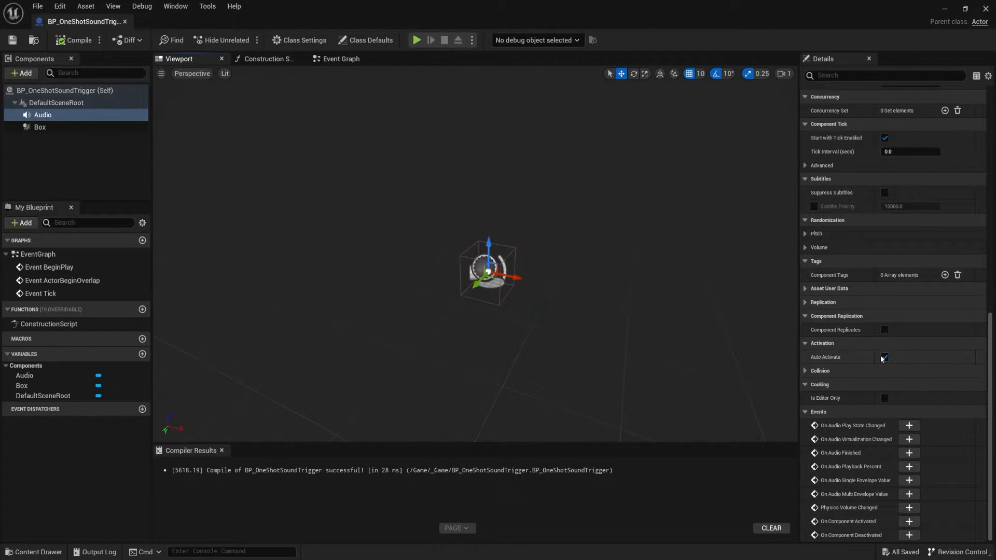
{"action": "left_click", "coordinate": [884, 356]}
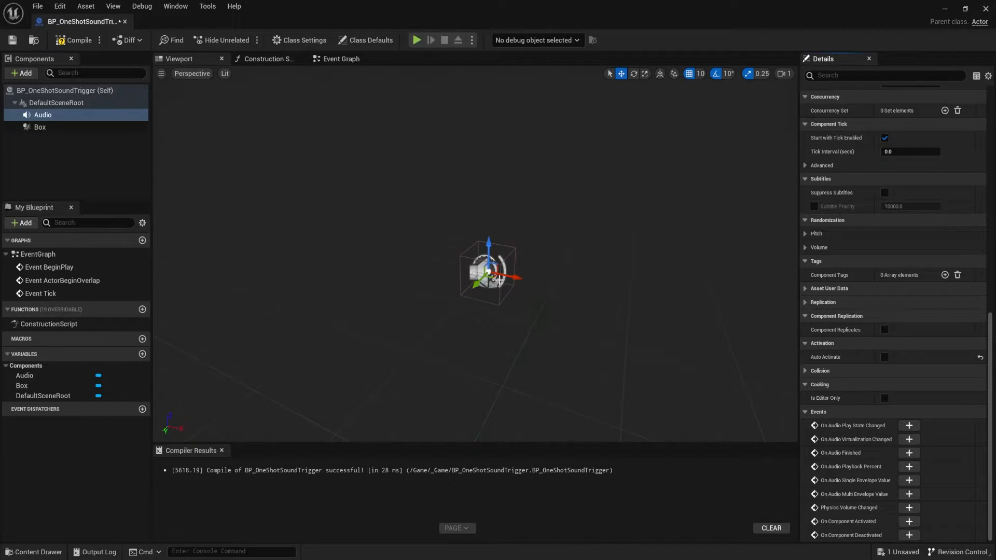
{"action": "mouse_move", "coordinate": [360, 267]}
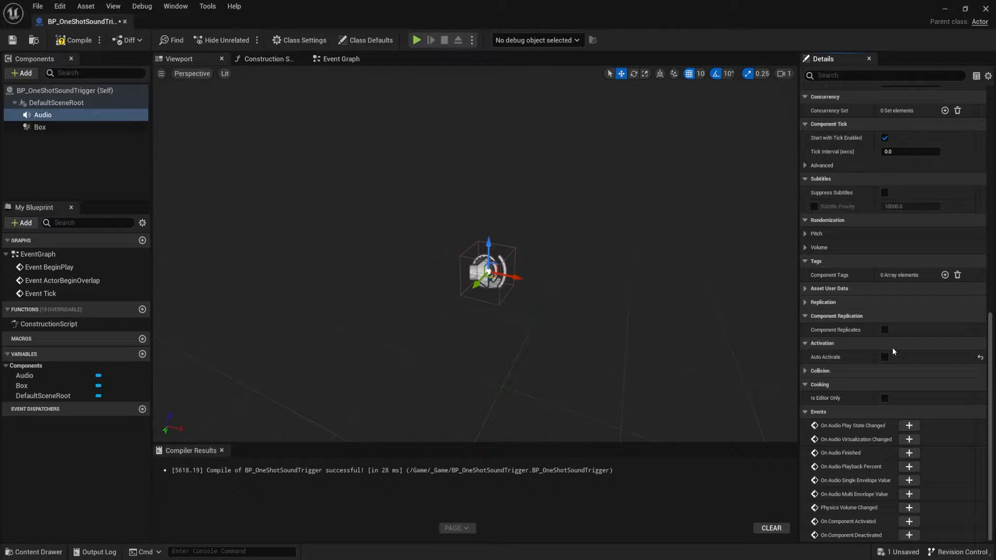
{"action": "left_click", "coordinate": [340, 58]}
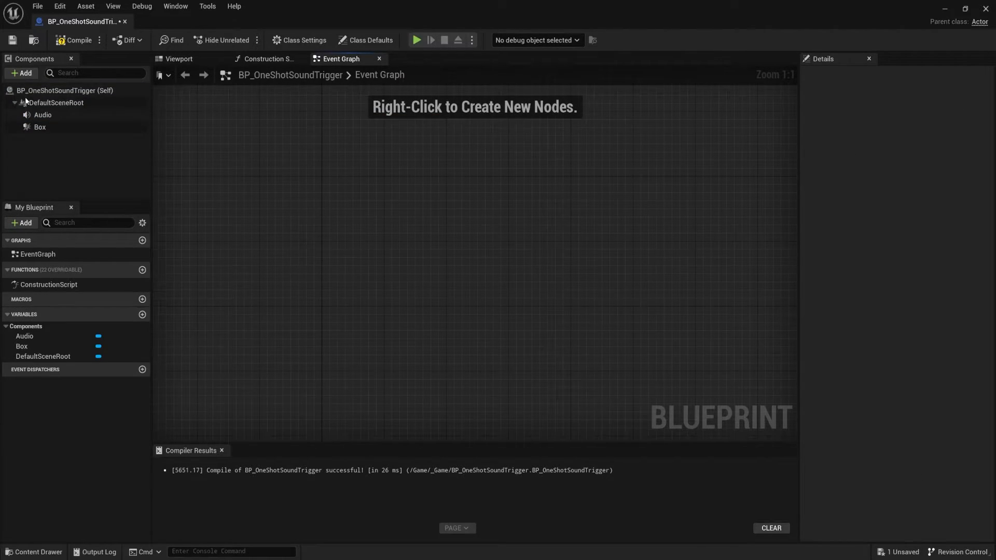
Step: Add an On Component Begin Overlap event for the Box component to the Event Graph
{"action": "left_click", "coordinate": [179, 58]}
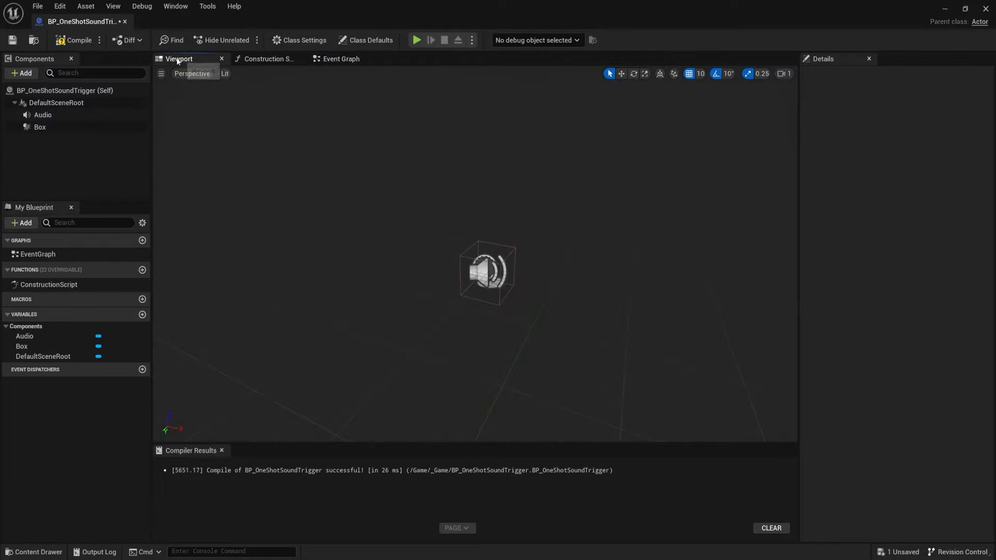
{"action": "mouse_move", "coordinate": [248, 13]}
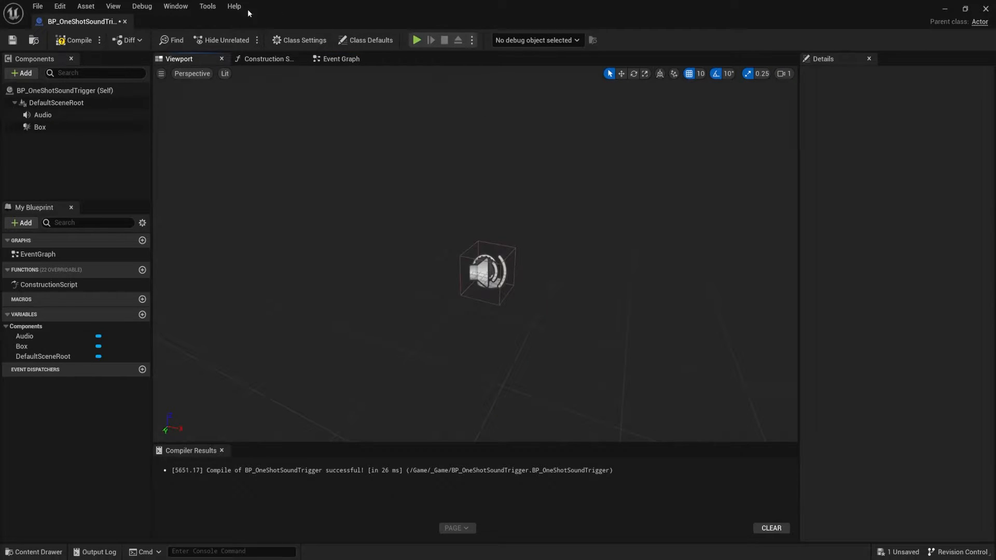
{"action": "left_click", "coordinate": [341, 58]}
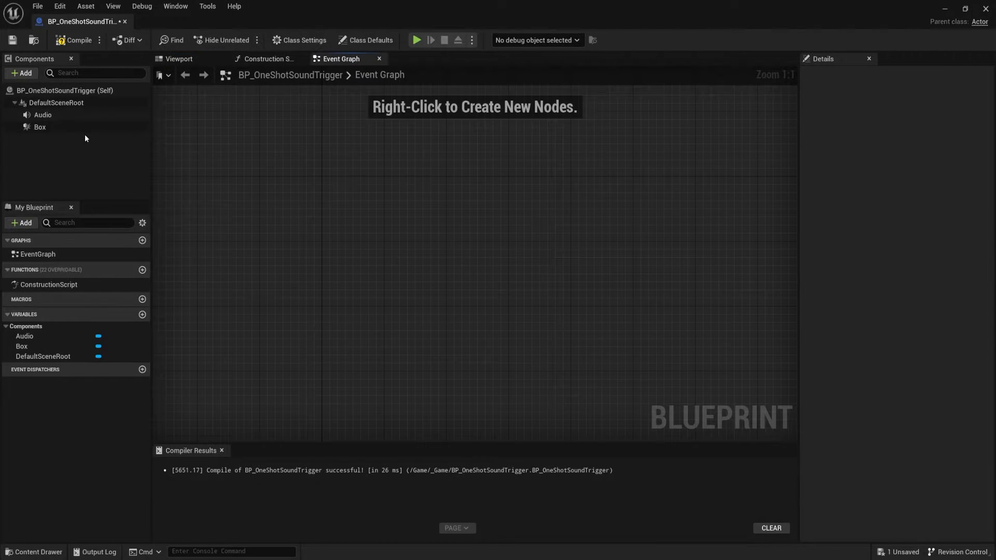
{"action": "mouse_move", "coordinate": [39, 127]}
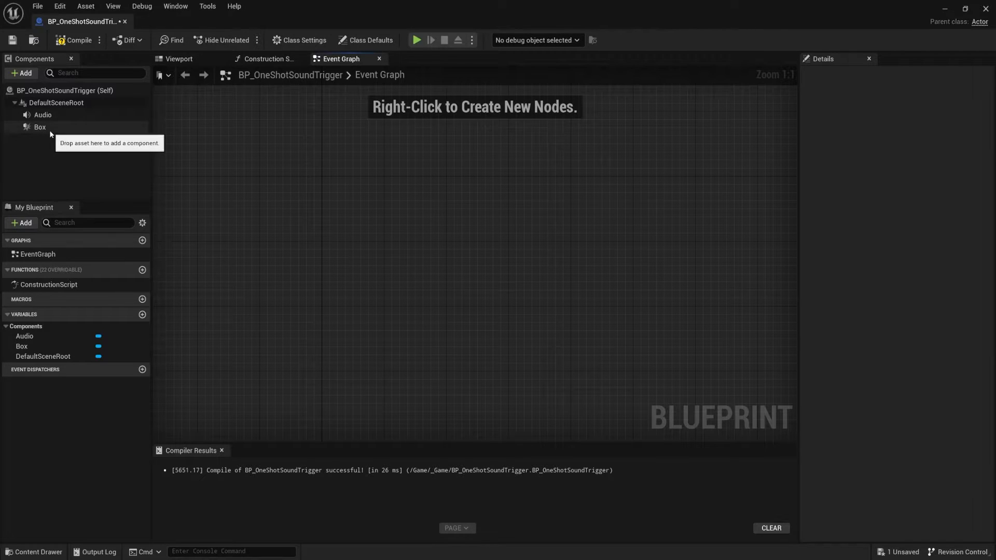
{"action": "left_click", "coordinate": [39, 126]}
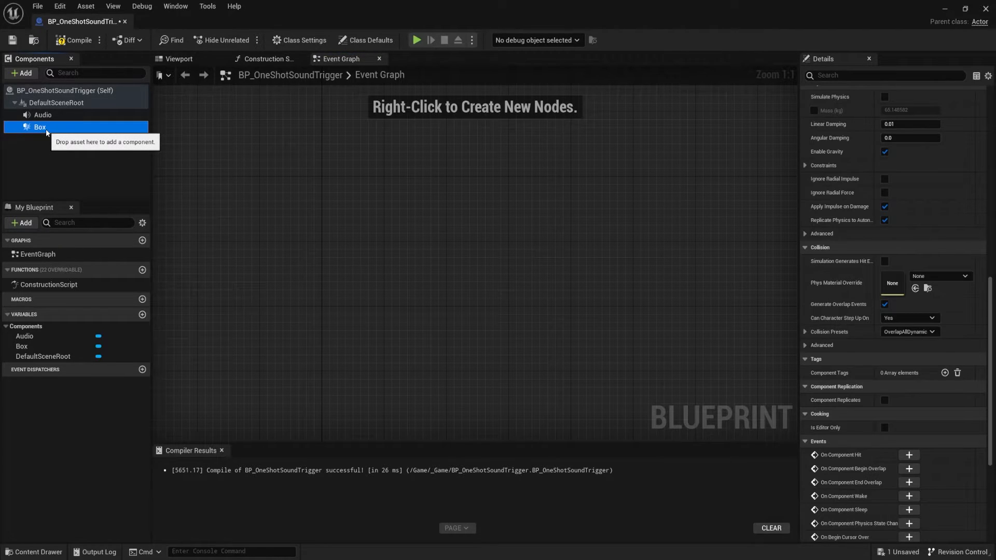
{"action": "mouse_move", "coordinate": [861, 240]}
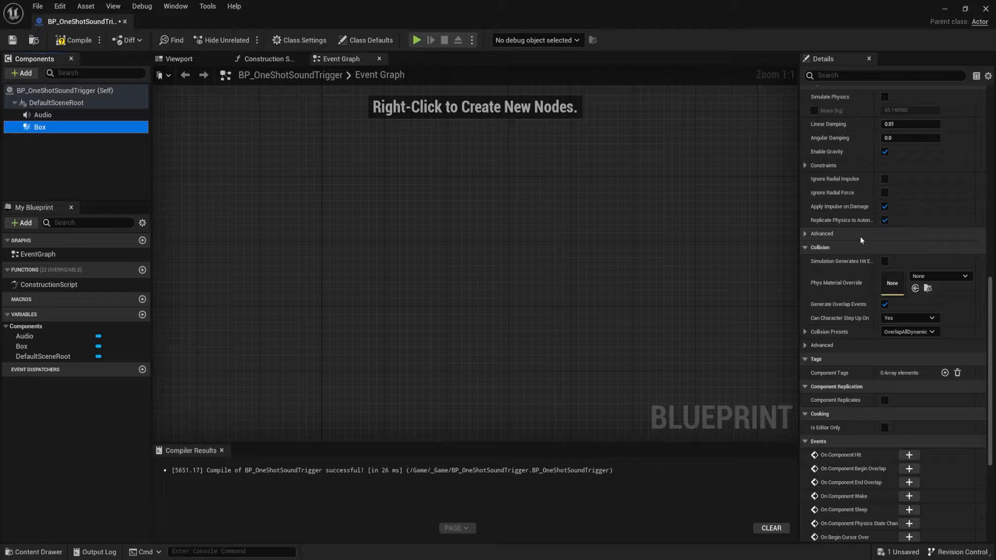
{"action": "scroll", "scroll_direction": "down", "scroll_amount": 3}
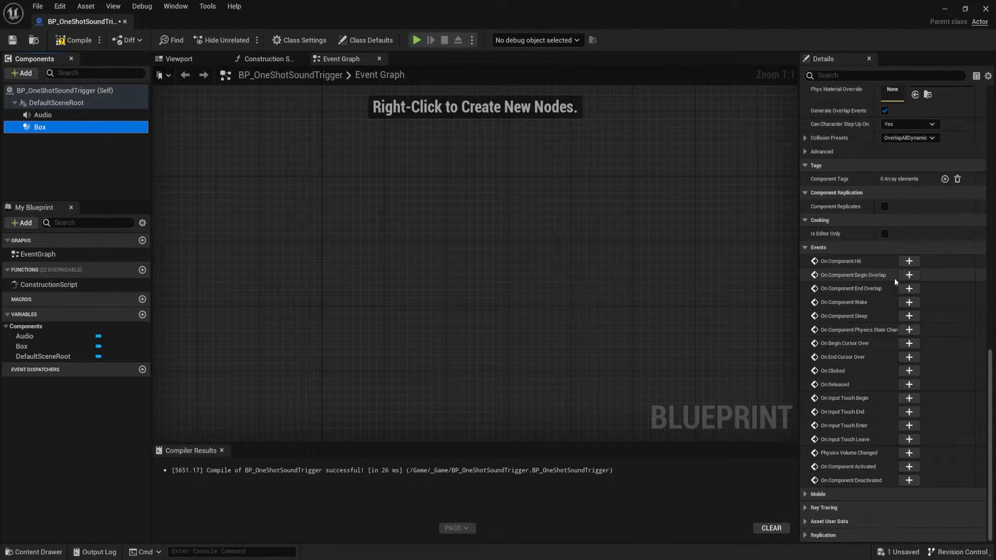
{"action": "mouse_move", "coordinate": [908, 275]}
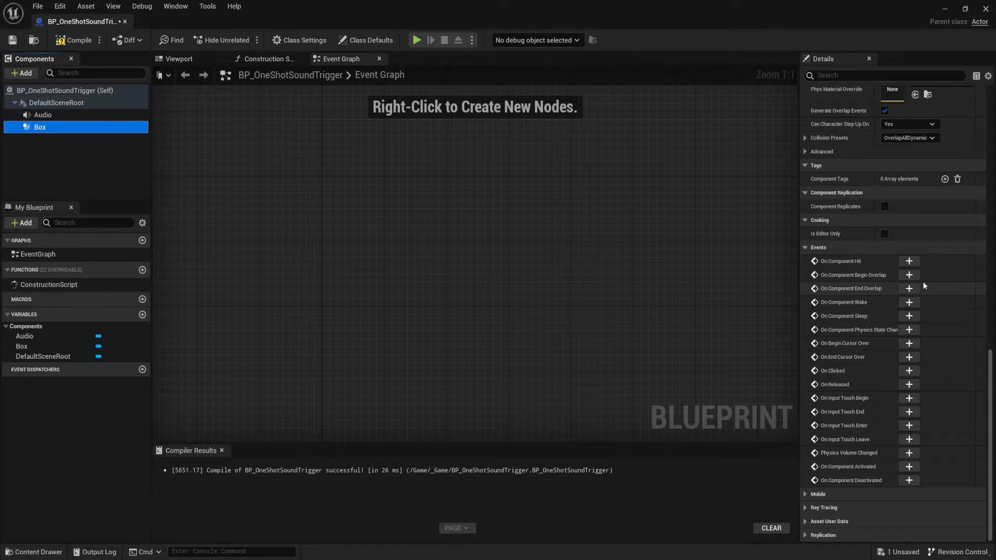
{"action": "mouse_move", "coordinate": [850, 273]}
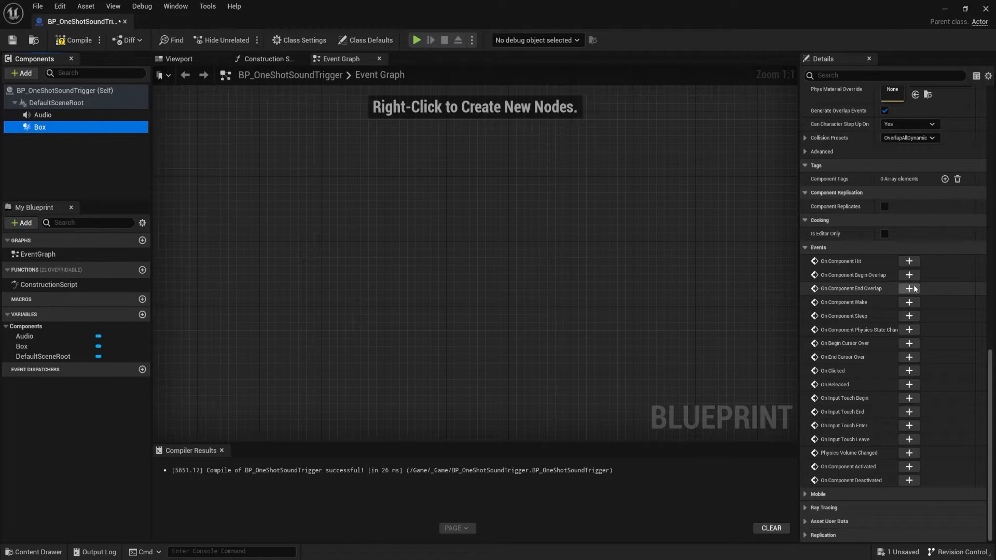
{"action": "left_click", "coordinate": [908, 273]}
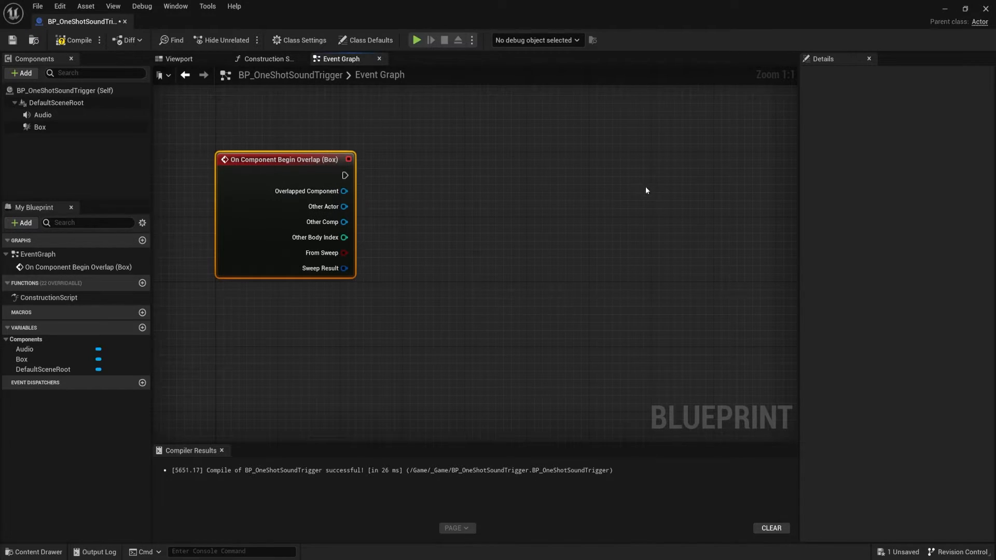
{"action": "mouse_move", "coordinate": [397, 310]}
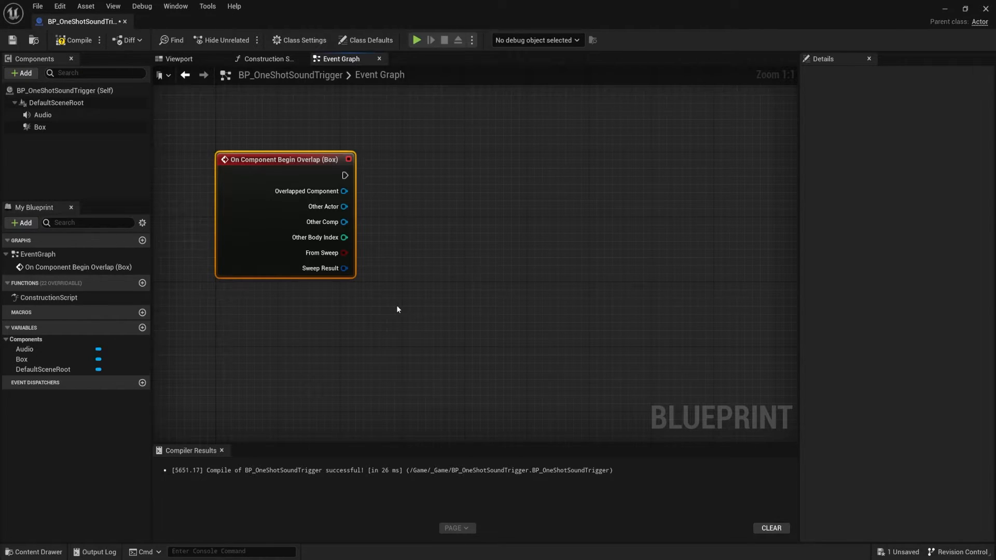
{"action": "mouse_move", "coordinate": [348, 200]}
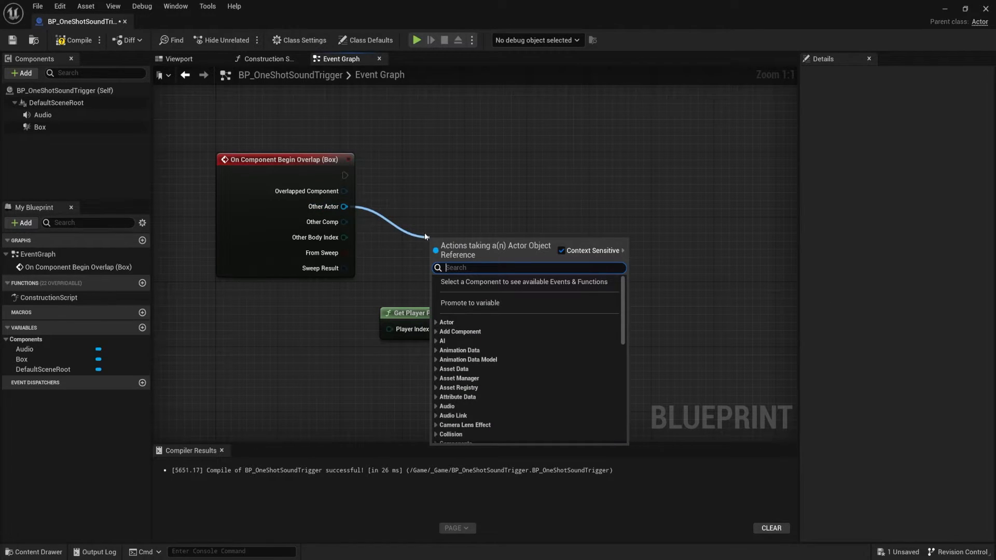
Step: Compare Other Actor with Get Player Pawn via an Equal node feeding a Branch after the overlap event
{"action": "left_click", "coordinate": [454, 301]}
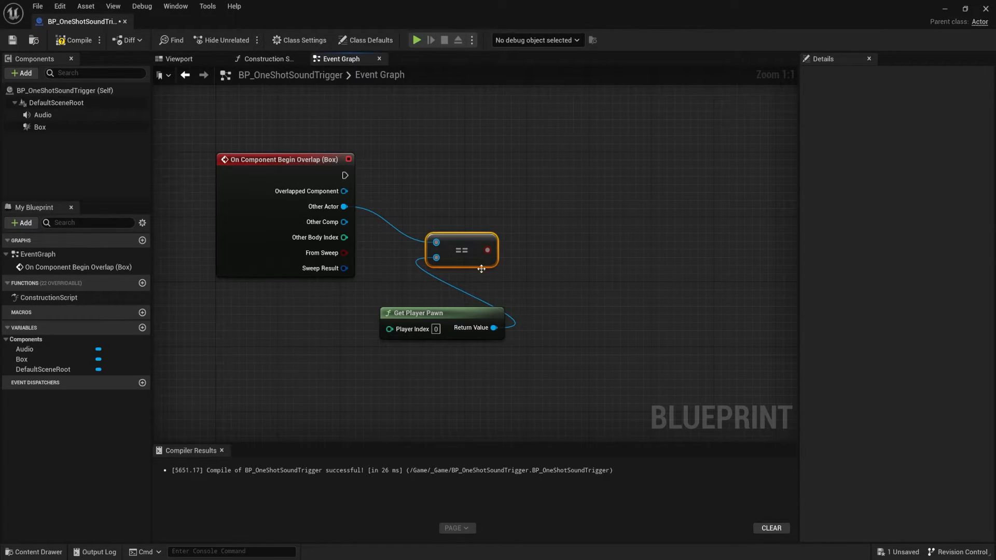
{"action": "left_click_drag", "start_coordinate": [414, 313], "coordinate": [442, 280]}
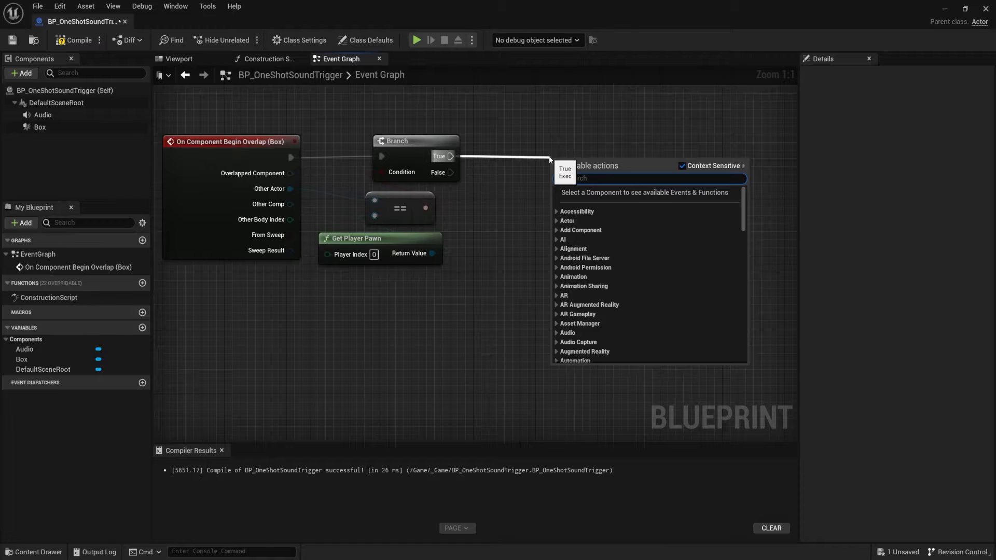
Step: Add a Play node targeting the Audio component, triggered from the Branch's True output
{"action": "type", "text": "Play"}
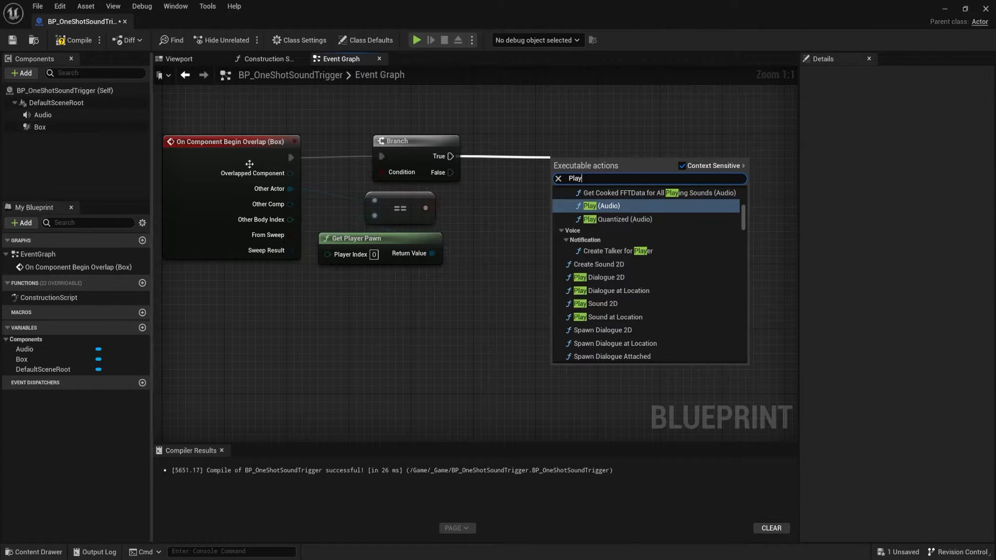
{"action": "scroll", "scroll_direction": "up", "scroll_amount": 3}
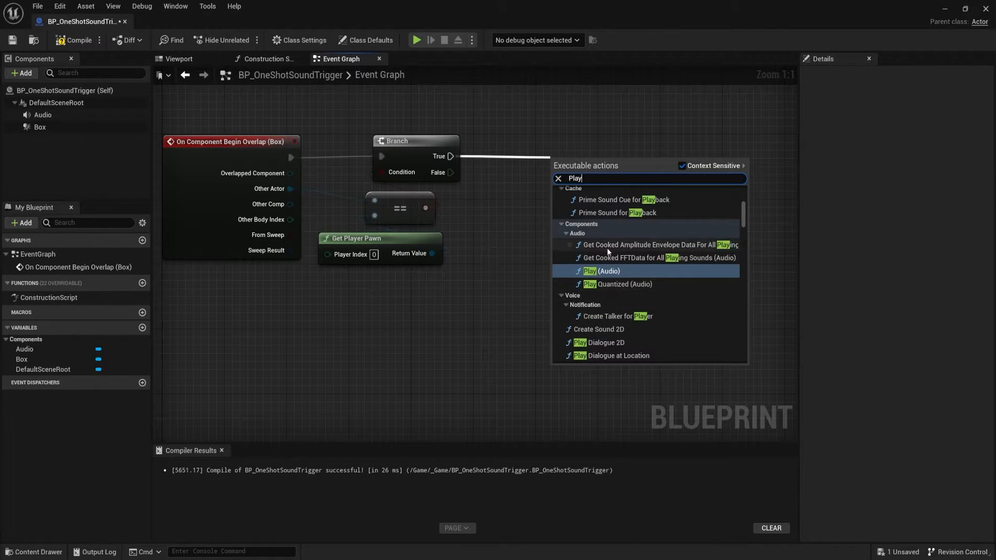
{"action": "mouse_move", "coordinate": [586, 265]}
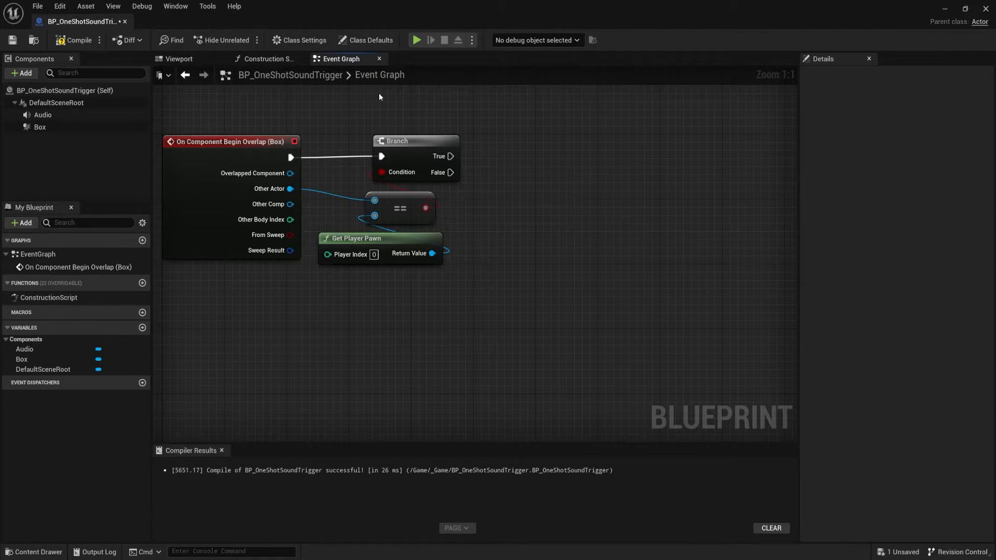
{"action": "left_click", "coordinate": [42, 115]}
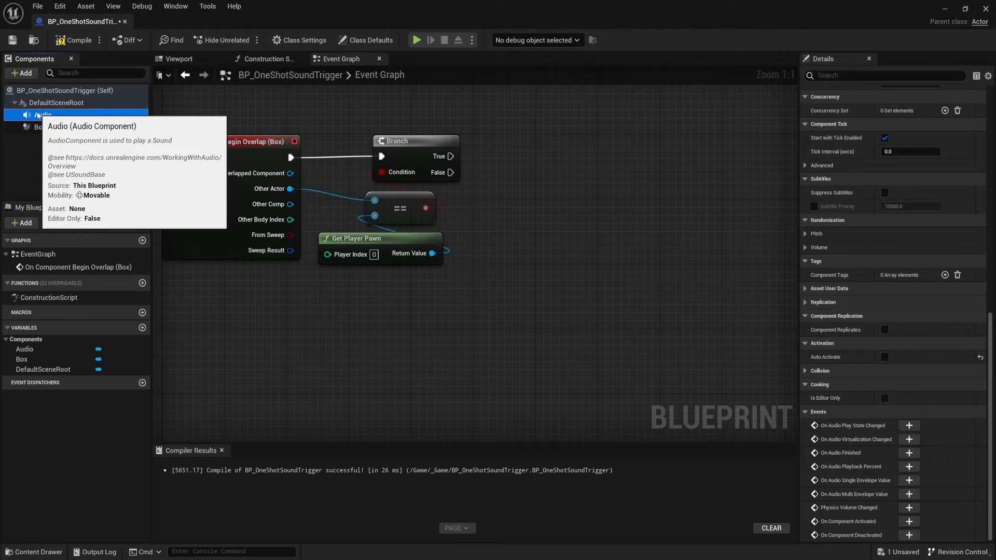
{"action": "mouse_move", "coordinate": [633, 44]}
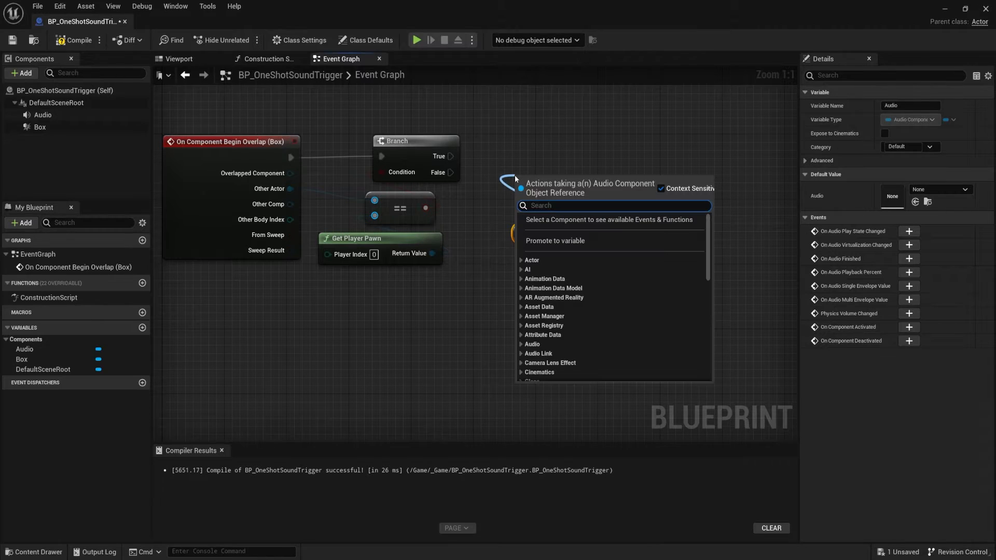
{"action": "type", "text": "Play"}
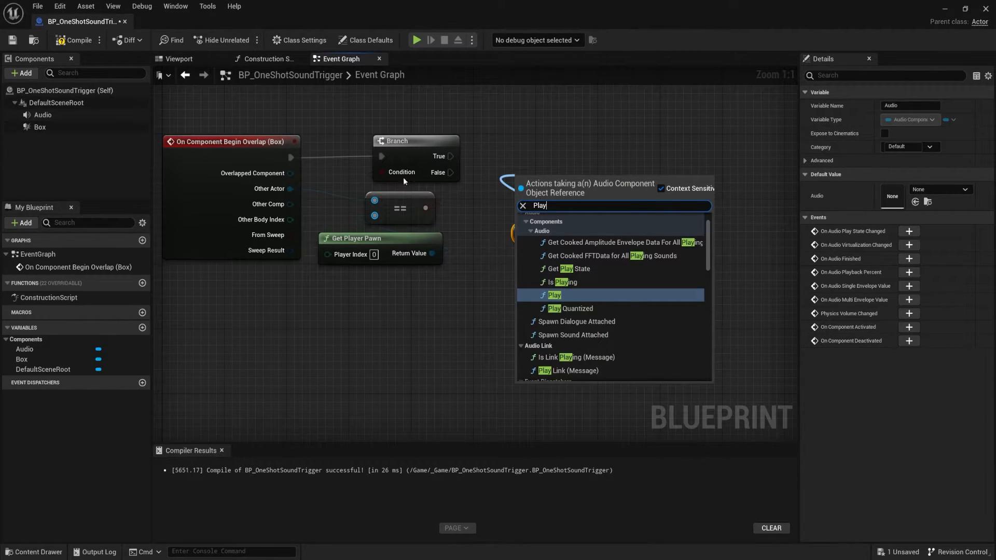
{"action": "mouse_move", "coordinate": [553, 294]}
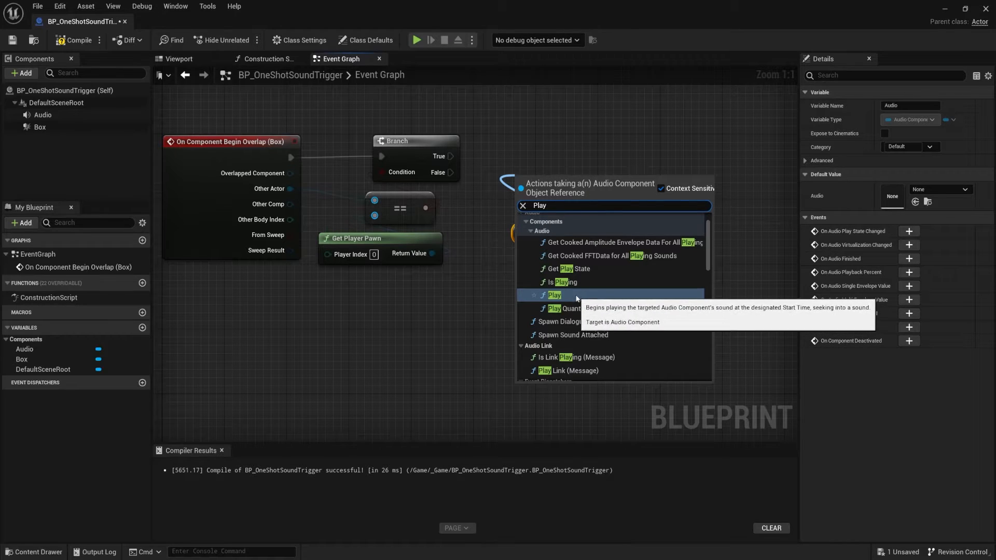
{"action": "left_click", "coordinate": [552, 295]}
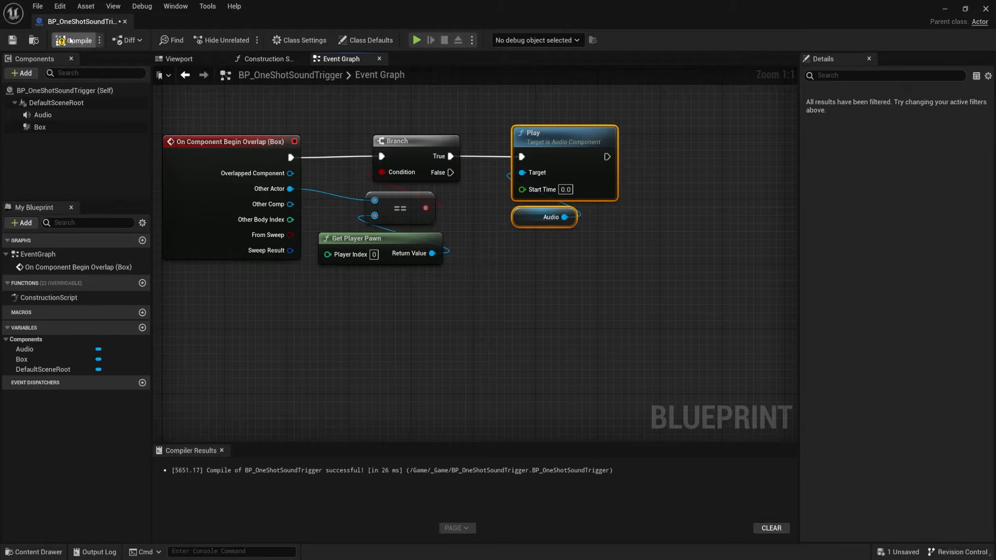
{"action": "left_click", "coordinate": [77, 39]}
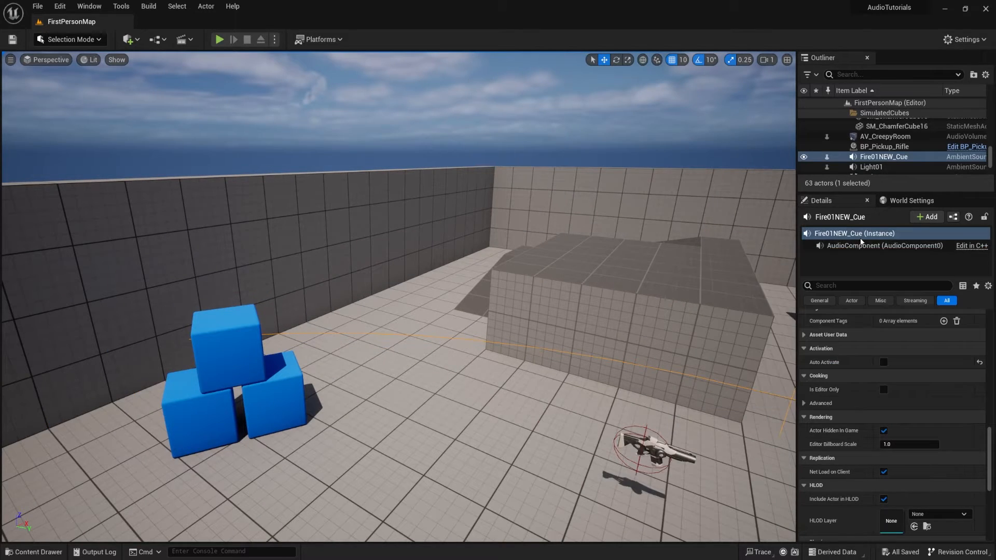
{"action": "left_click", "coordinate": [34, 550]}
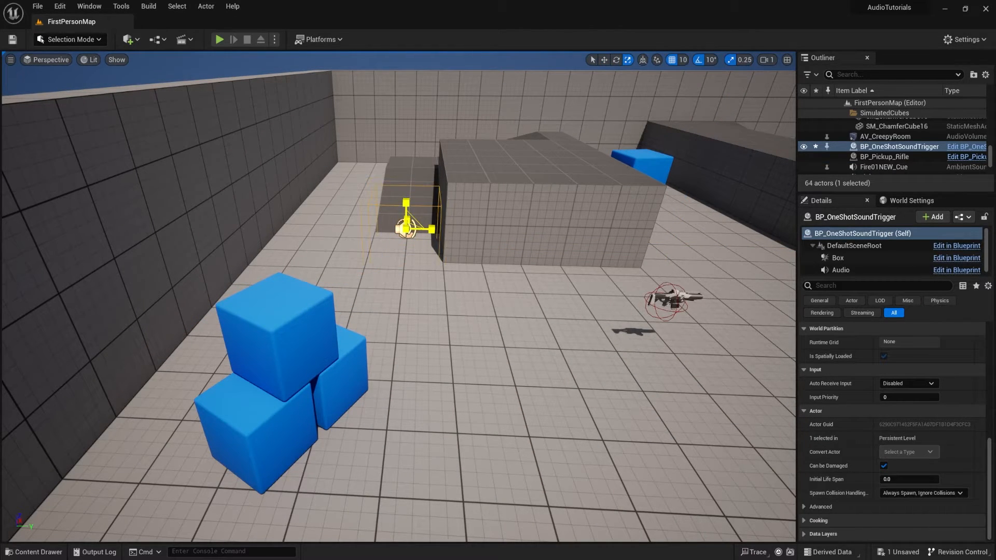
{"action": "left_click", "coordinate": [839, 270]}
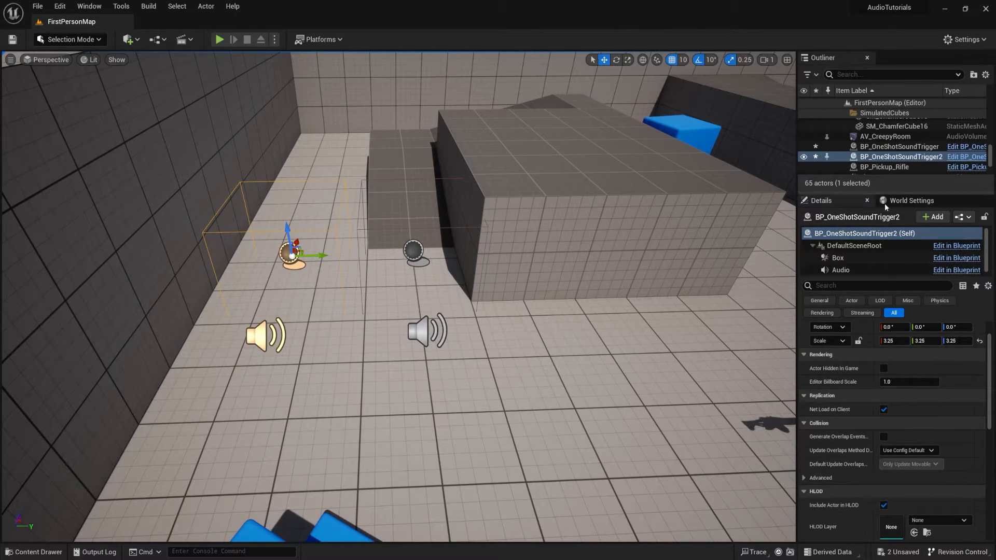
{"action": "left_click", "coordinate": [840, 270]}
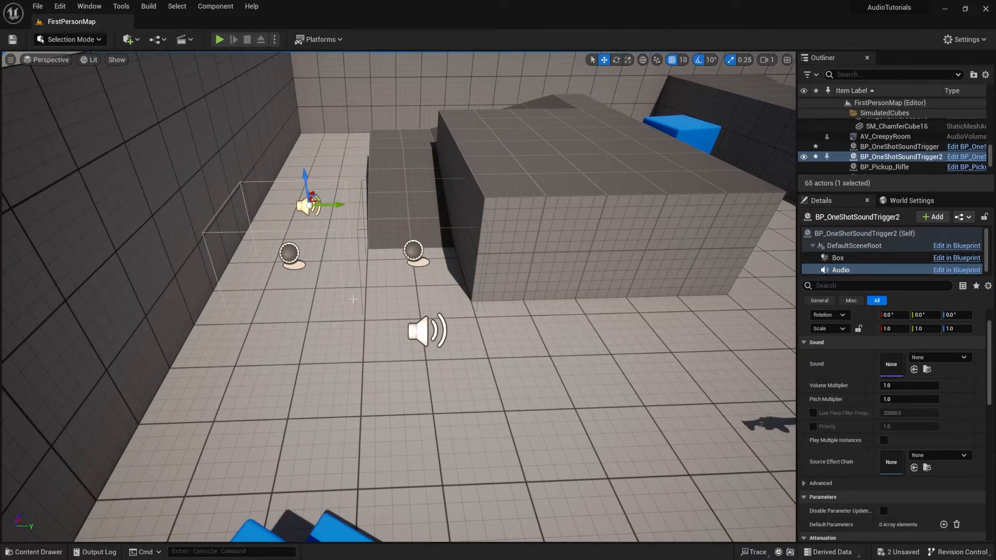
{"action": "left_click", "coordinate": [854, 245]}
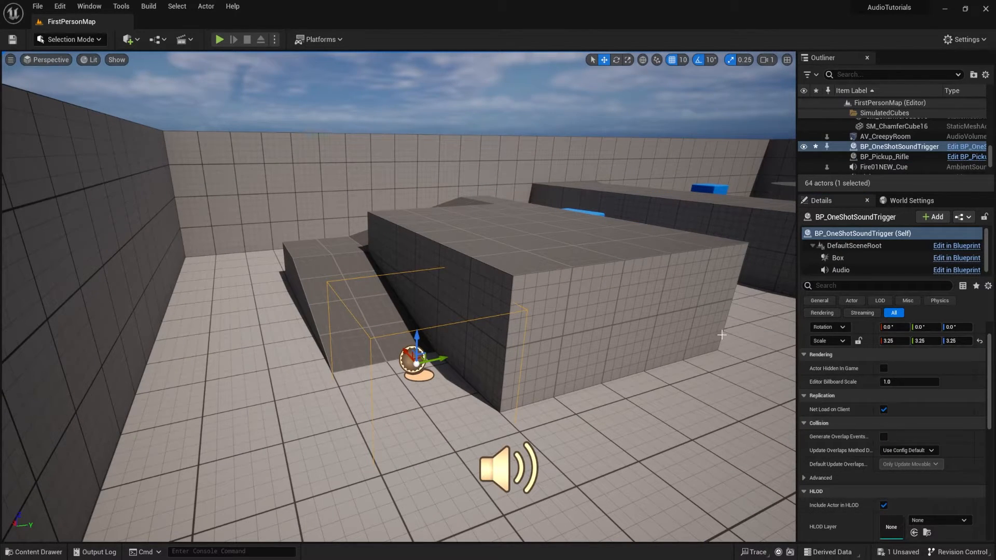
Step: Assign the EjectFromPlayer sound to the trigger's Audio component
{"action": "left_click", "coordinate": [840, 270]}
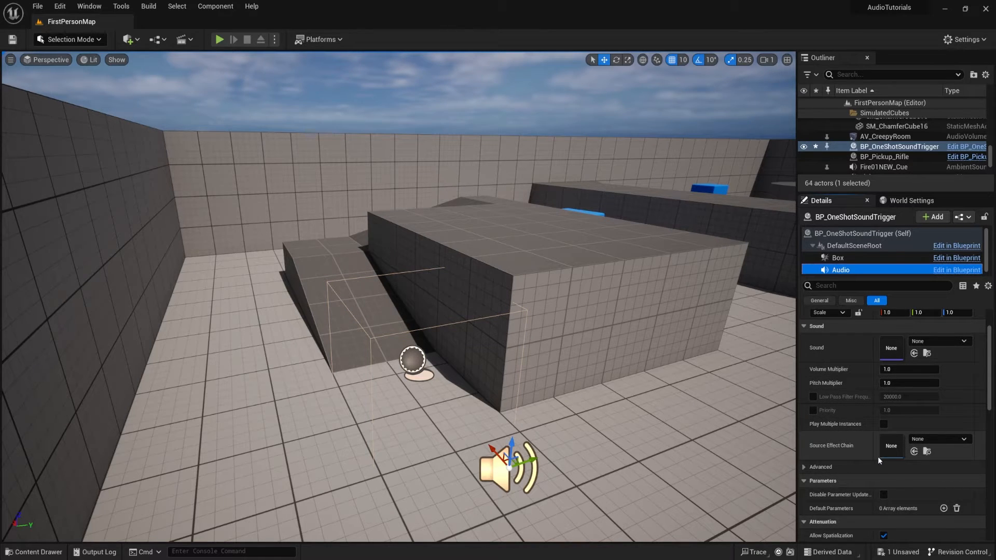
{"action": "left_click", "coordinate": [964, 341]}
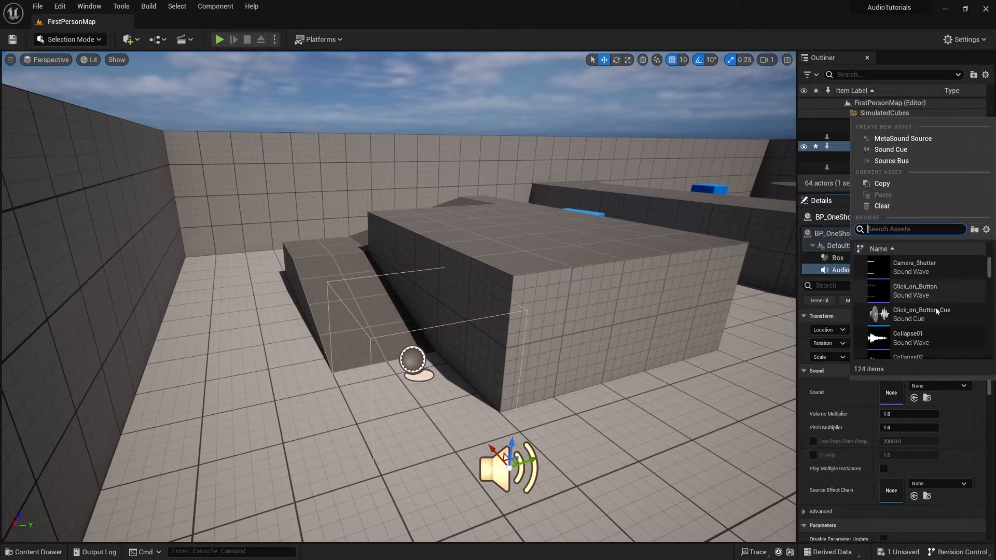
{"action": "scroll", "scroll_direction": "down", "scroll_amount": 3}
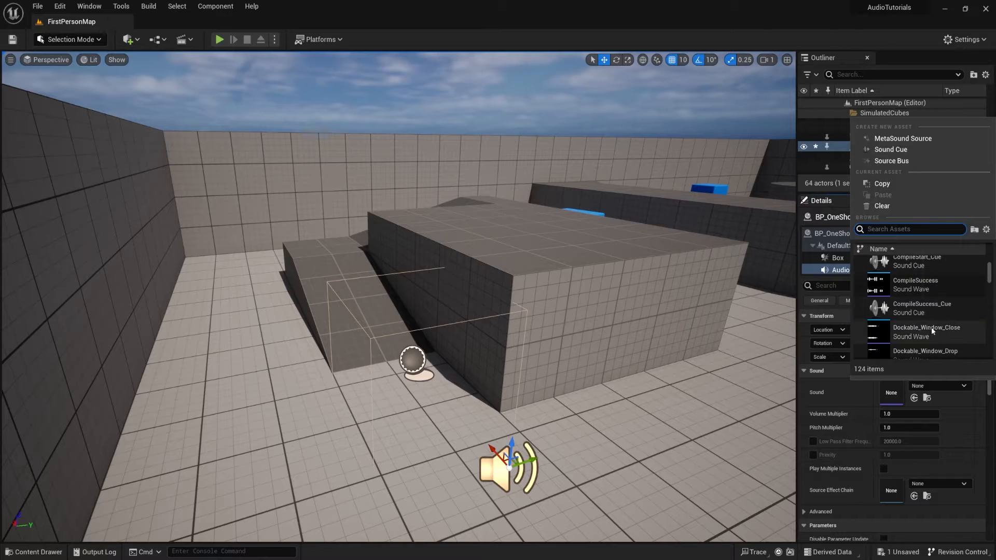
{"action": "scroll", "scroll_direction": "down", "scroll_amount": 3}
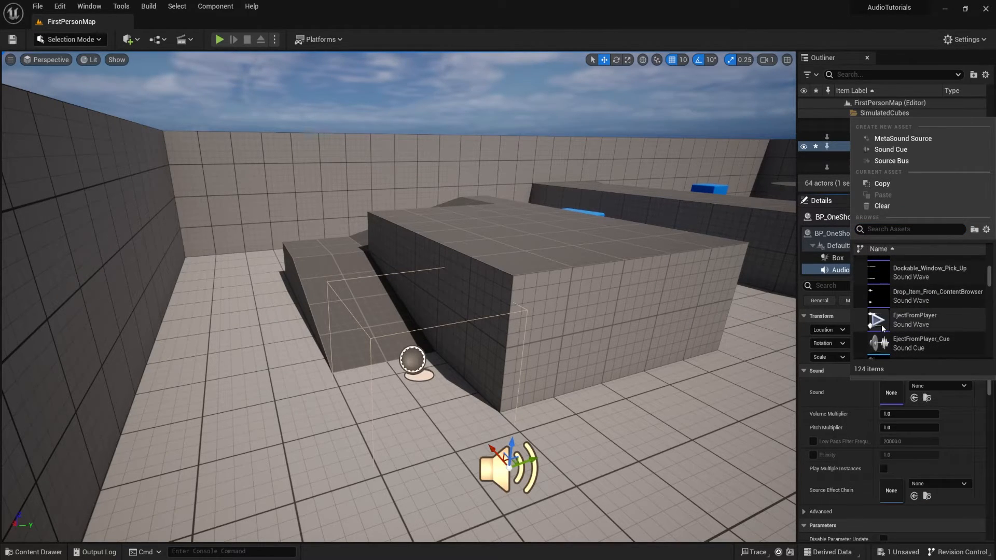
{"action": "left_click", "coordinate": [915, 319]}
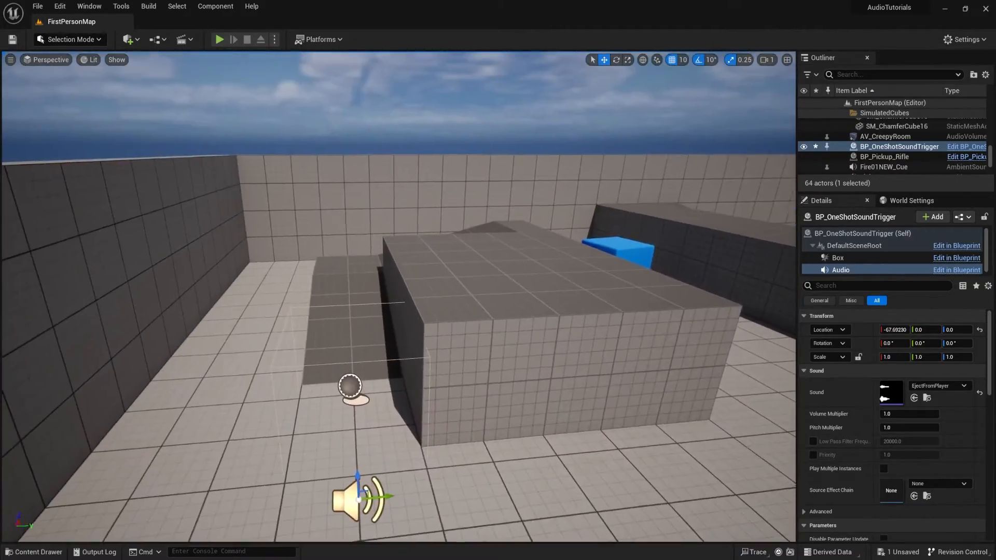
{"action": "mouse_move", "coordinate": [219, 40]}
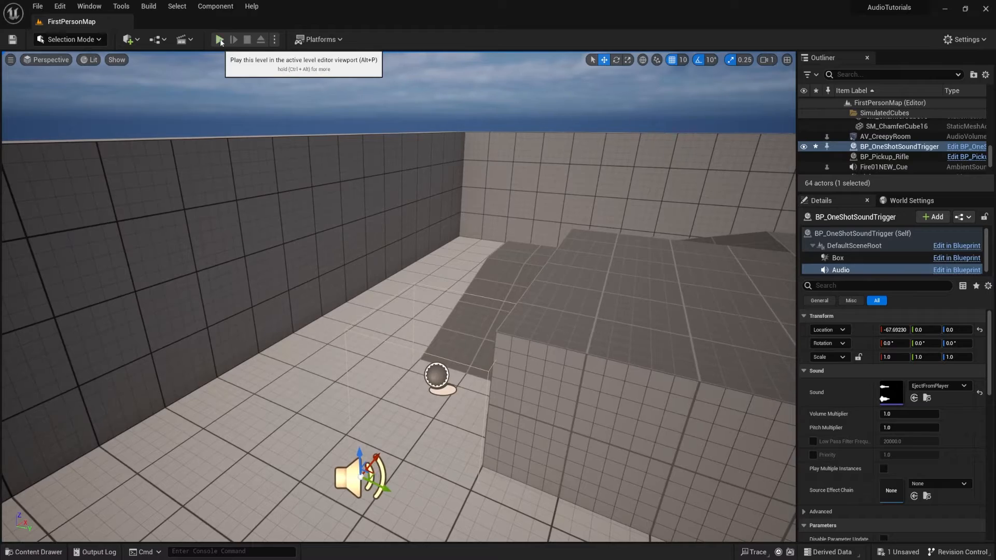
Step: Play-test the level, stop the session, and reopen the trigger's Blueprint for editing
{"action": "left_click", "coordinate": [219, 40]}
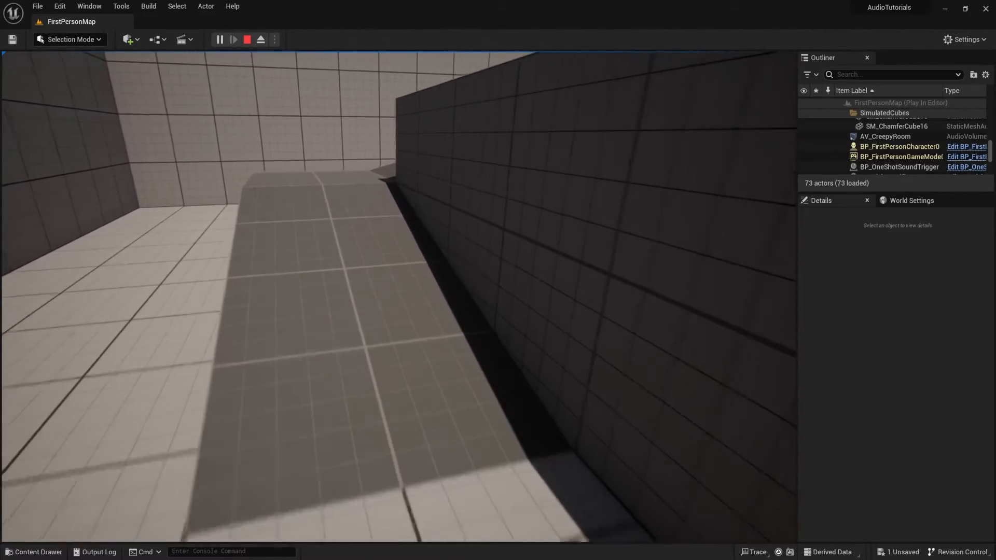
{"action": "left_click", "coordinate": [247, 40]}
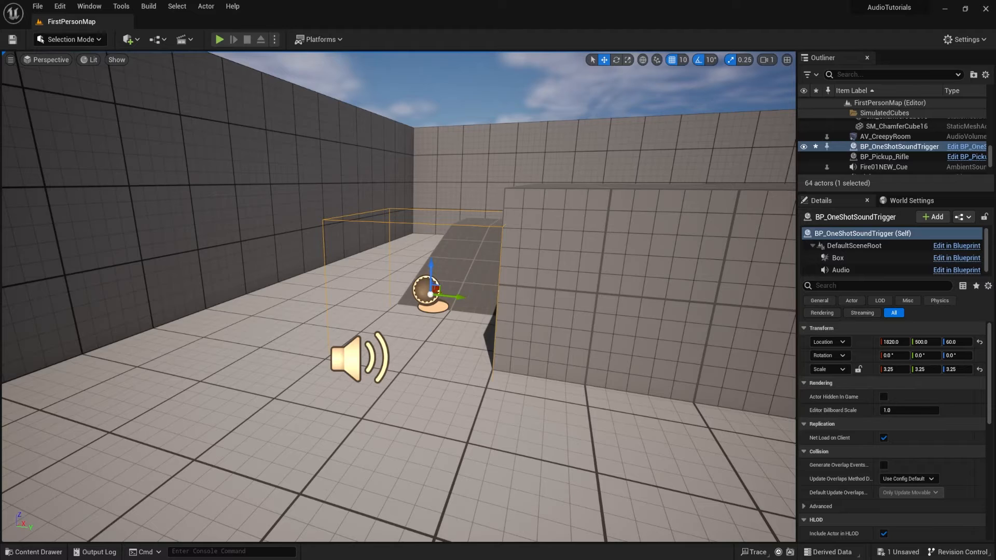
{"action": "left_click", "coordinate": [33, 551]}
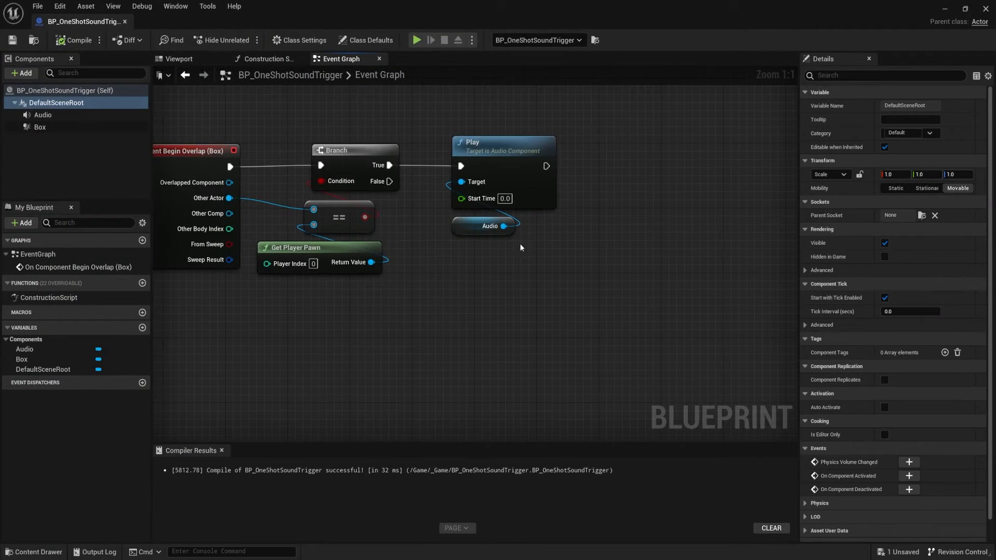
Step: Insert a Do Once node between the Branch True output and the Play call
{"action": "left_click", "coordinate": [502, 147]}
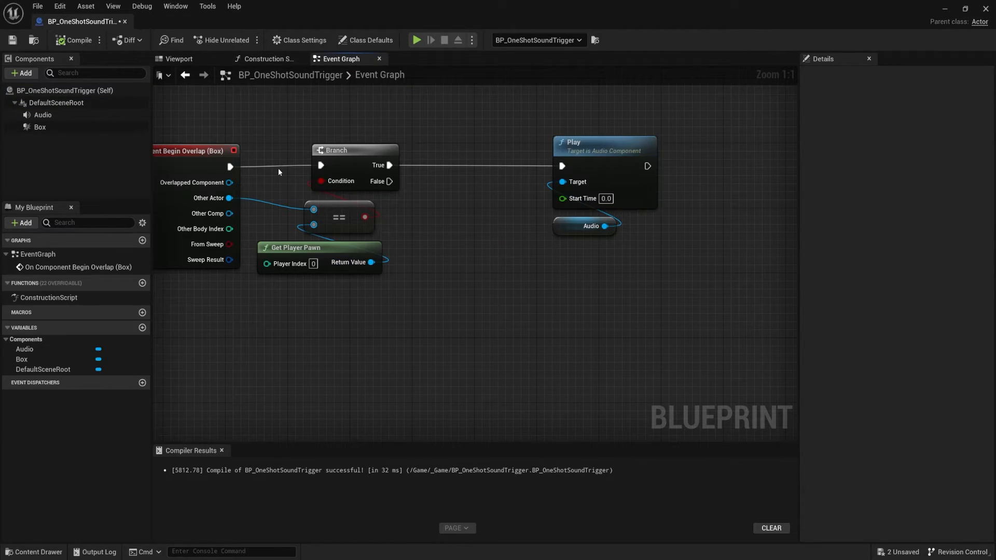
{"action": "mouse_move", "coordinate": [246, 307]}
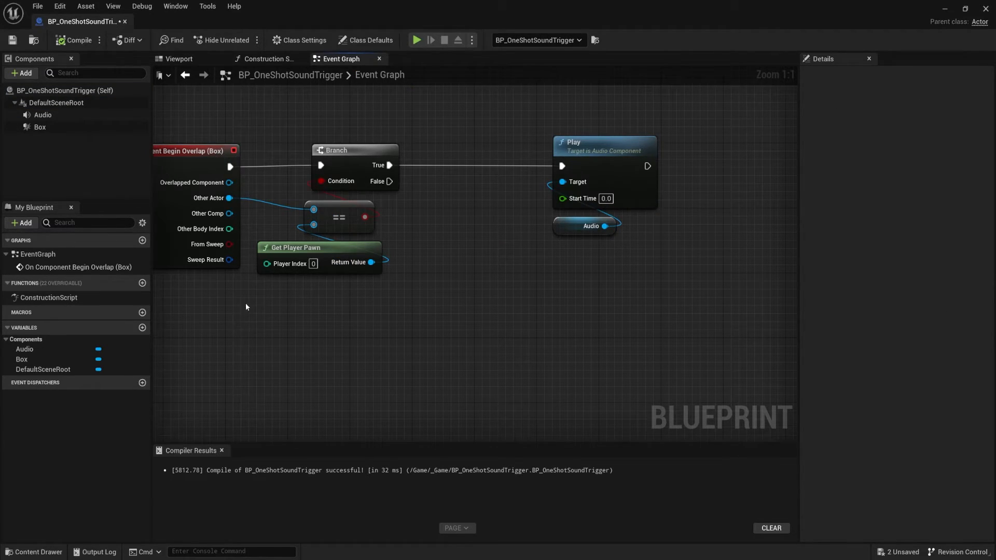
{"action": "mouse_move", "coordinate": [392, 159]}
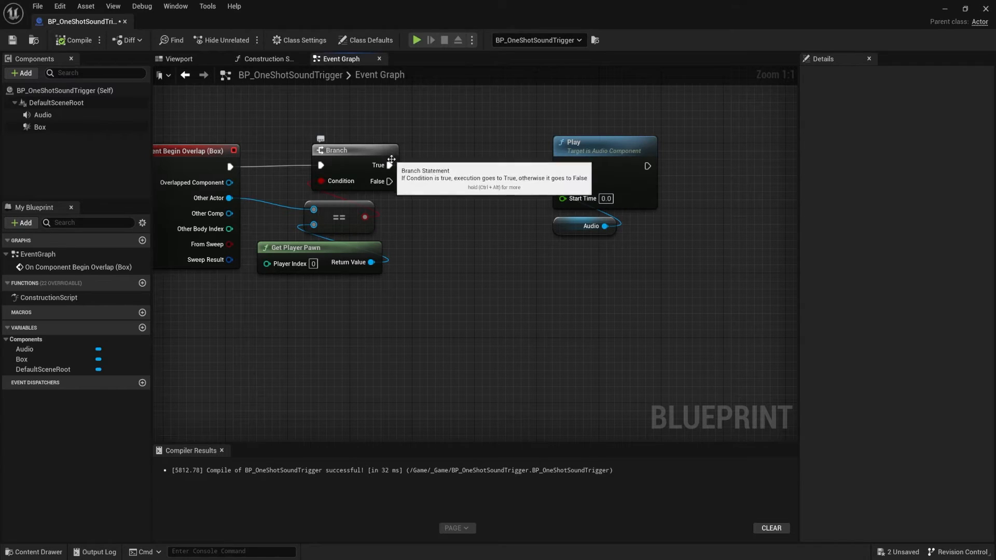
{"action": "type", "text": "Do"}
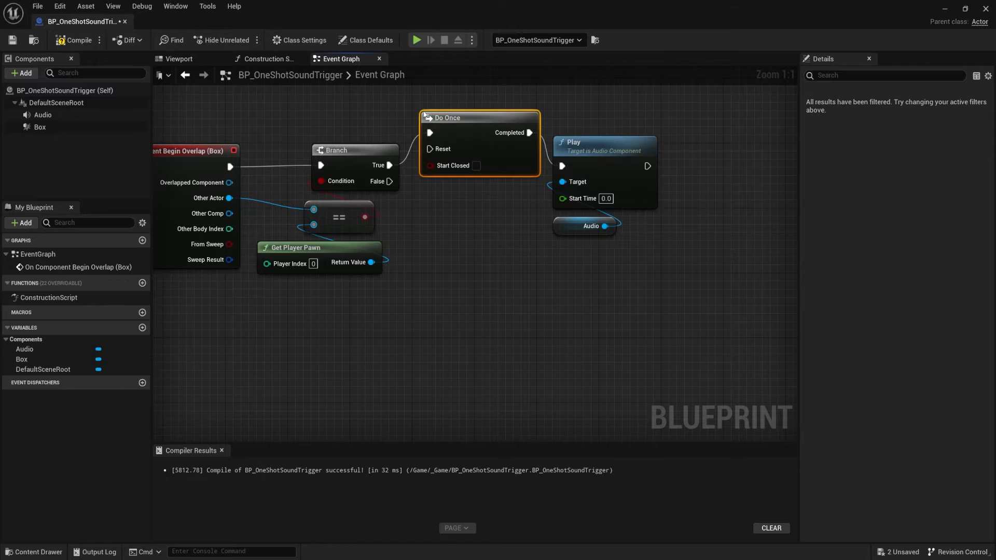
{"action": "left_click_drag", "start_coordinate": [457, 118], "coordinate": [457, 150]}
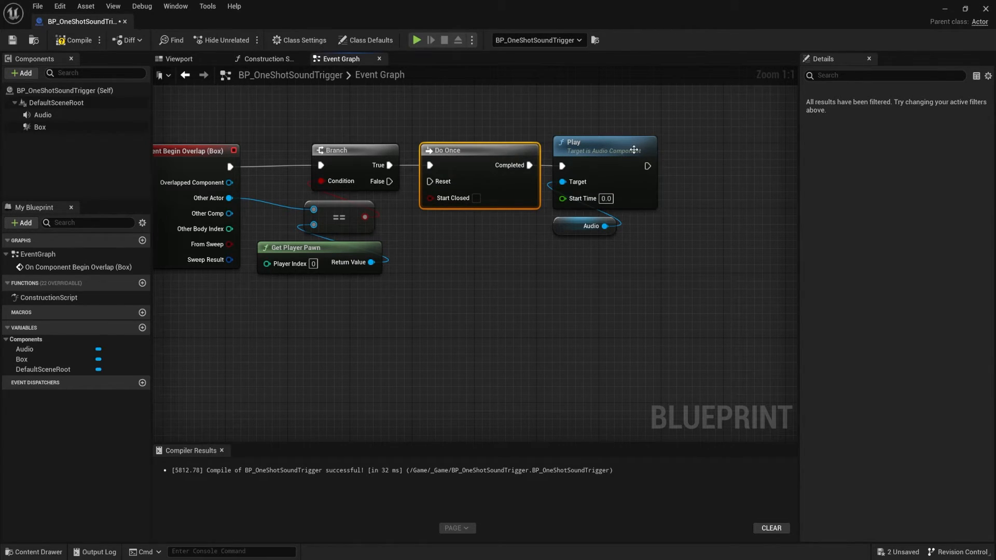
{"action": "mouse_move", "coordinate": [398, 122]}
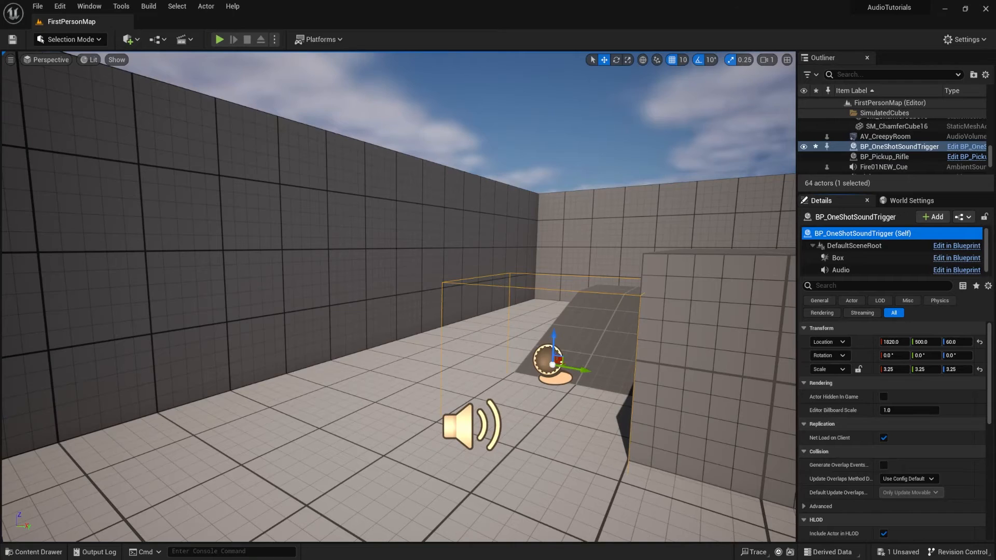
Step: Compile, play-test again, and inspect the second trigger BP_OneShotSoundTrigger2's Audio component
{"action": "left_click", "coordinate": [955, 245]}
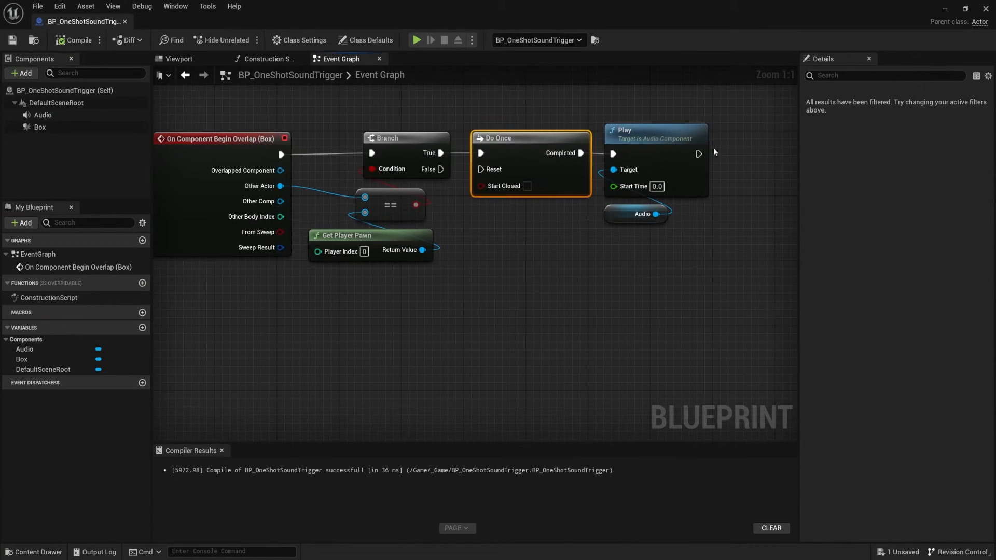
{"action": "mouse_move", "coordinate": [59, 411]}
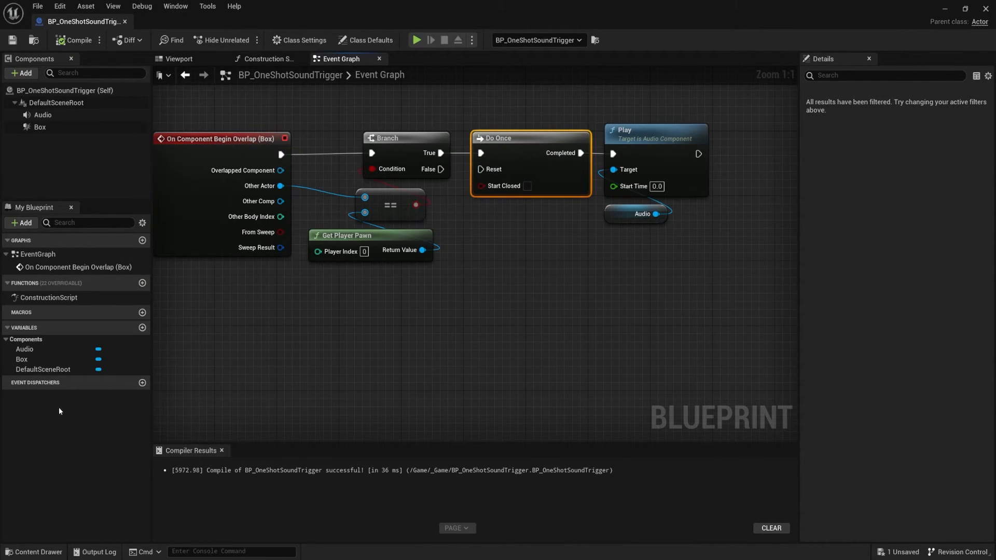
{"action": "mouse_move", "coordinate": [10, 409]}
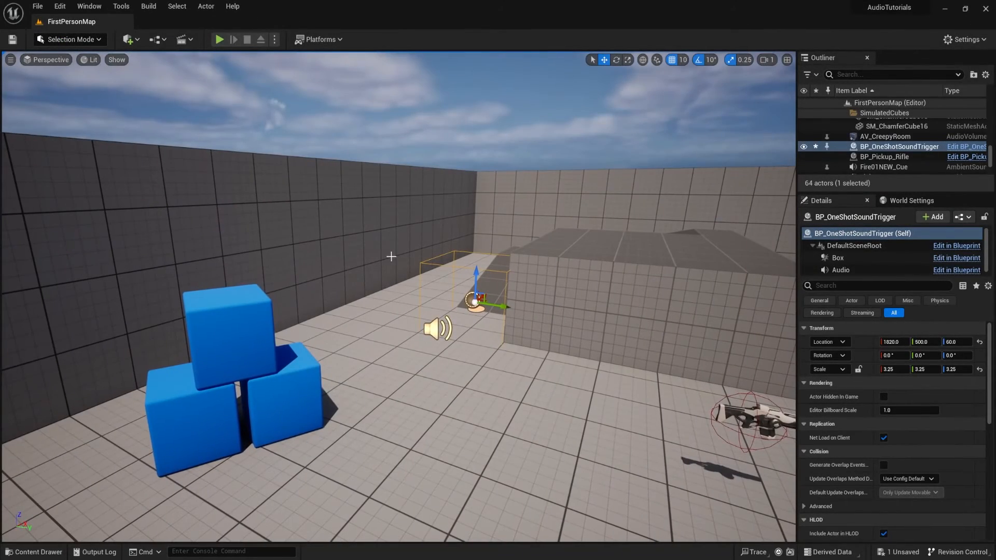
{"action": "mouse_move", "coordinate": [219, 39]}
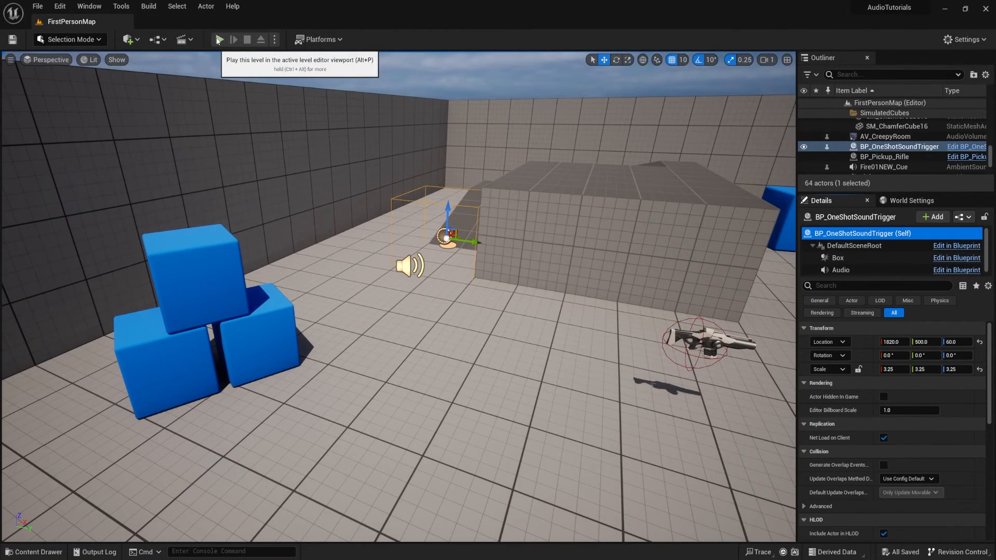
{"action": "left_click", "coordinate": [219, 40]}
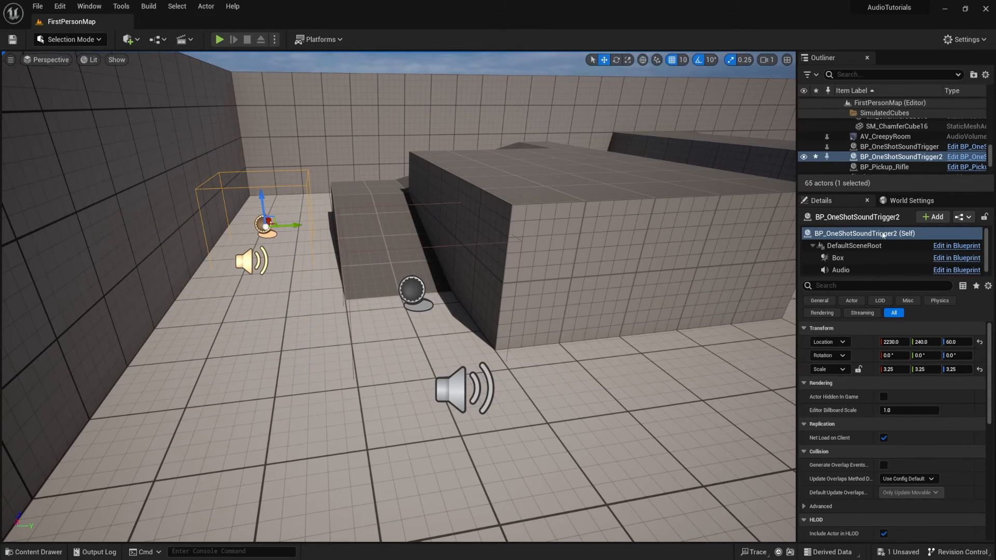
{"action": "left_click", "coordinate": [840, 269]}
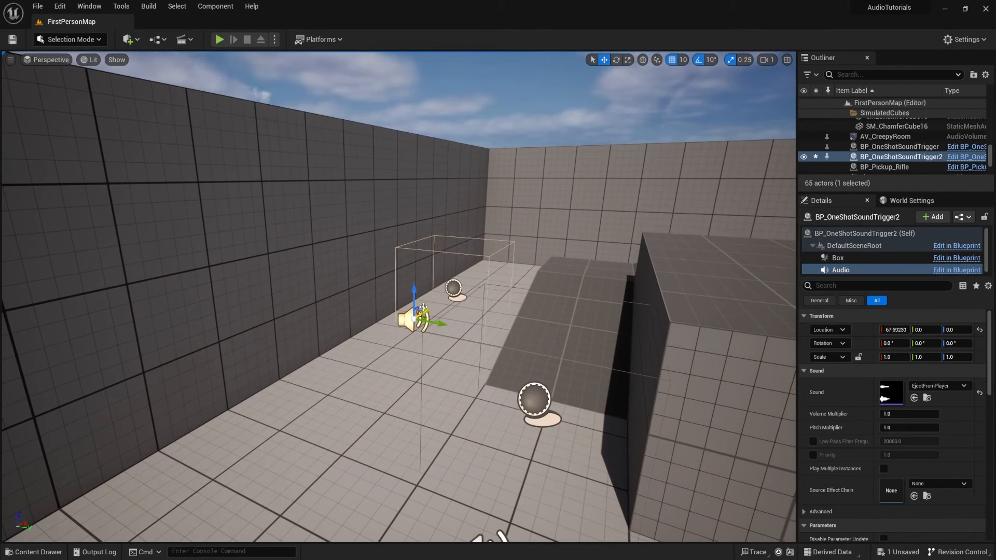
{"action": "scroll", "scroll_direction": "down", "scroll_amount": 3}
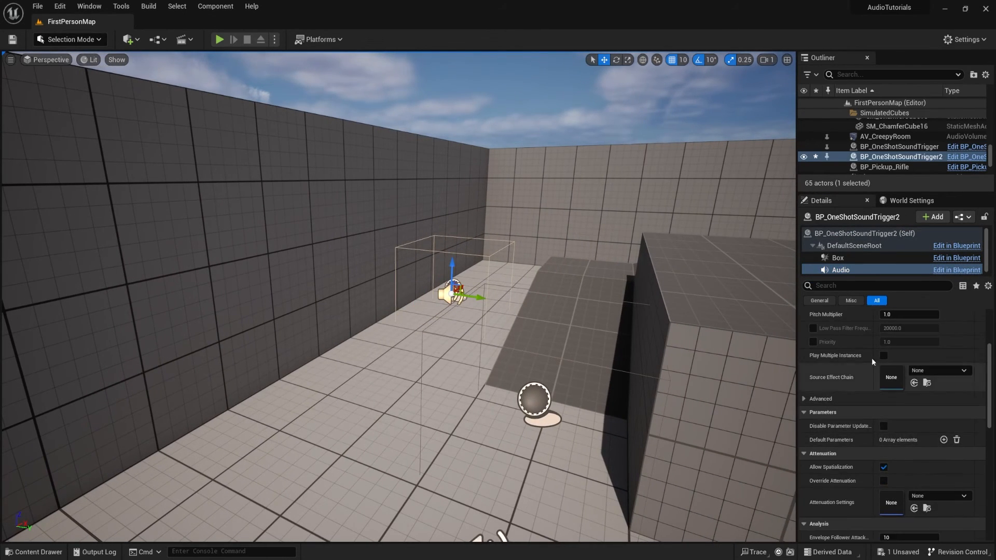